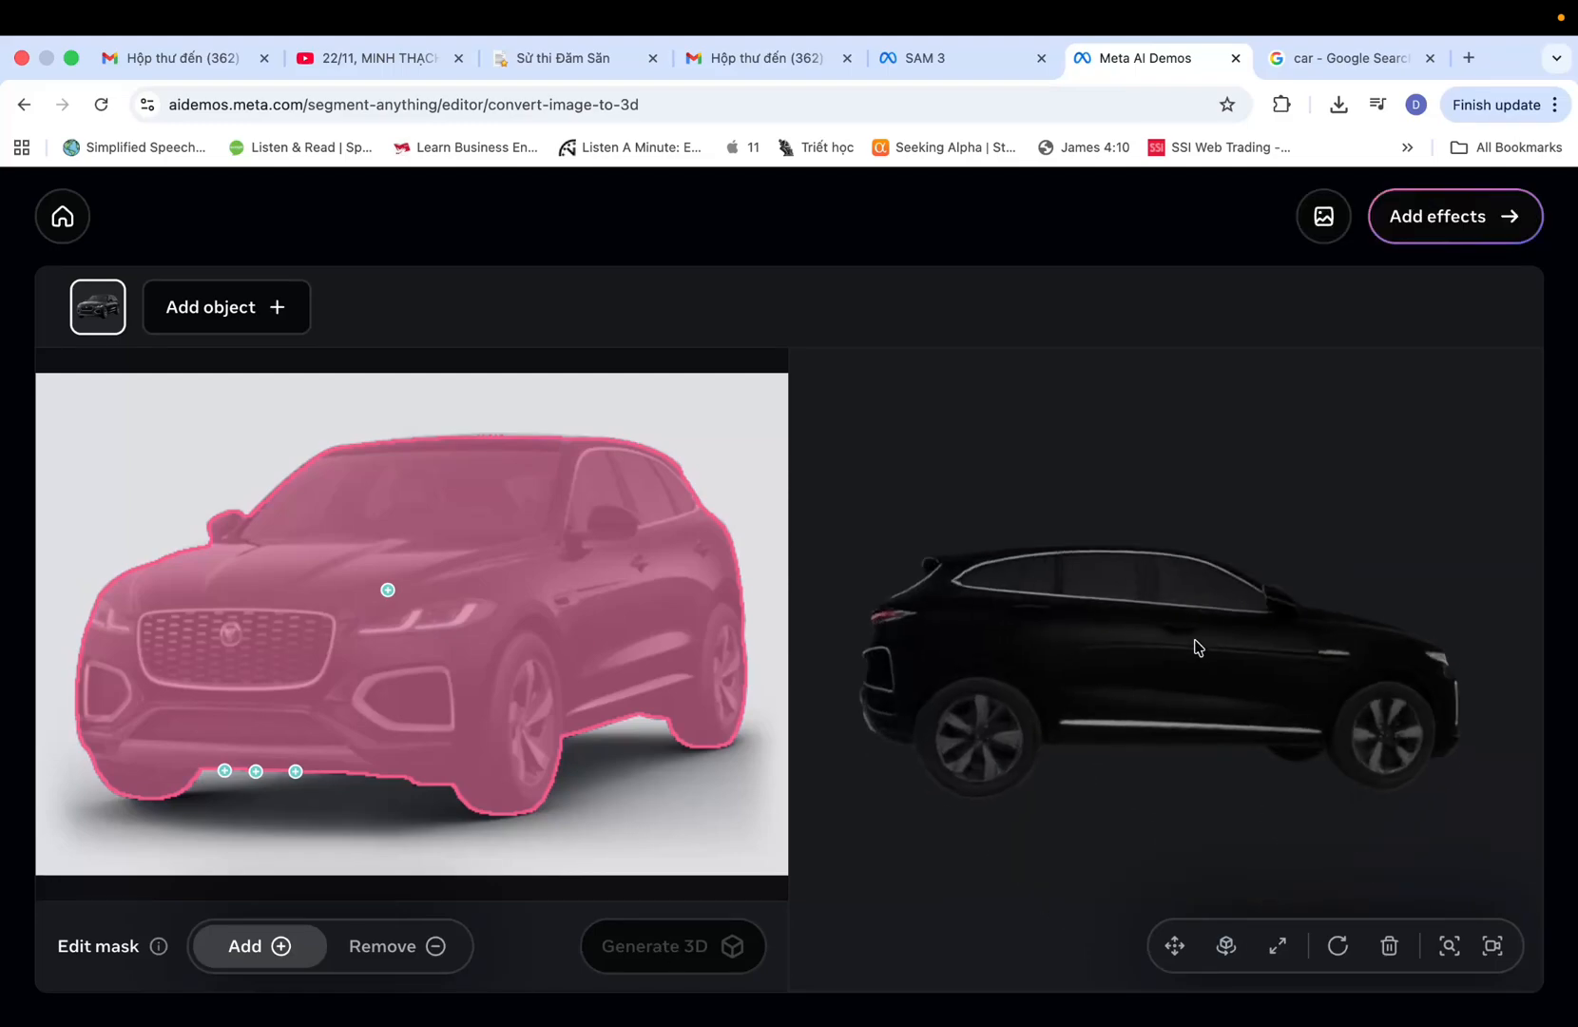
- Leave the 3D car editor via the effects panel and return to the Meta AI Demos home
{"action": "left_click", "coordinate": [1453, 215]}
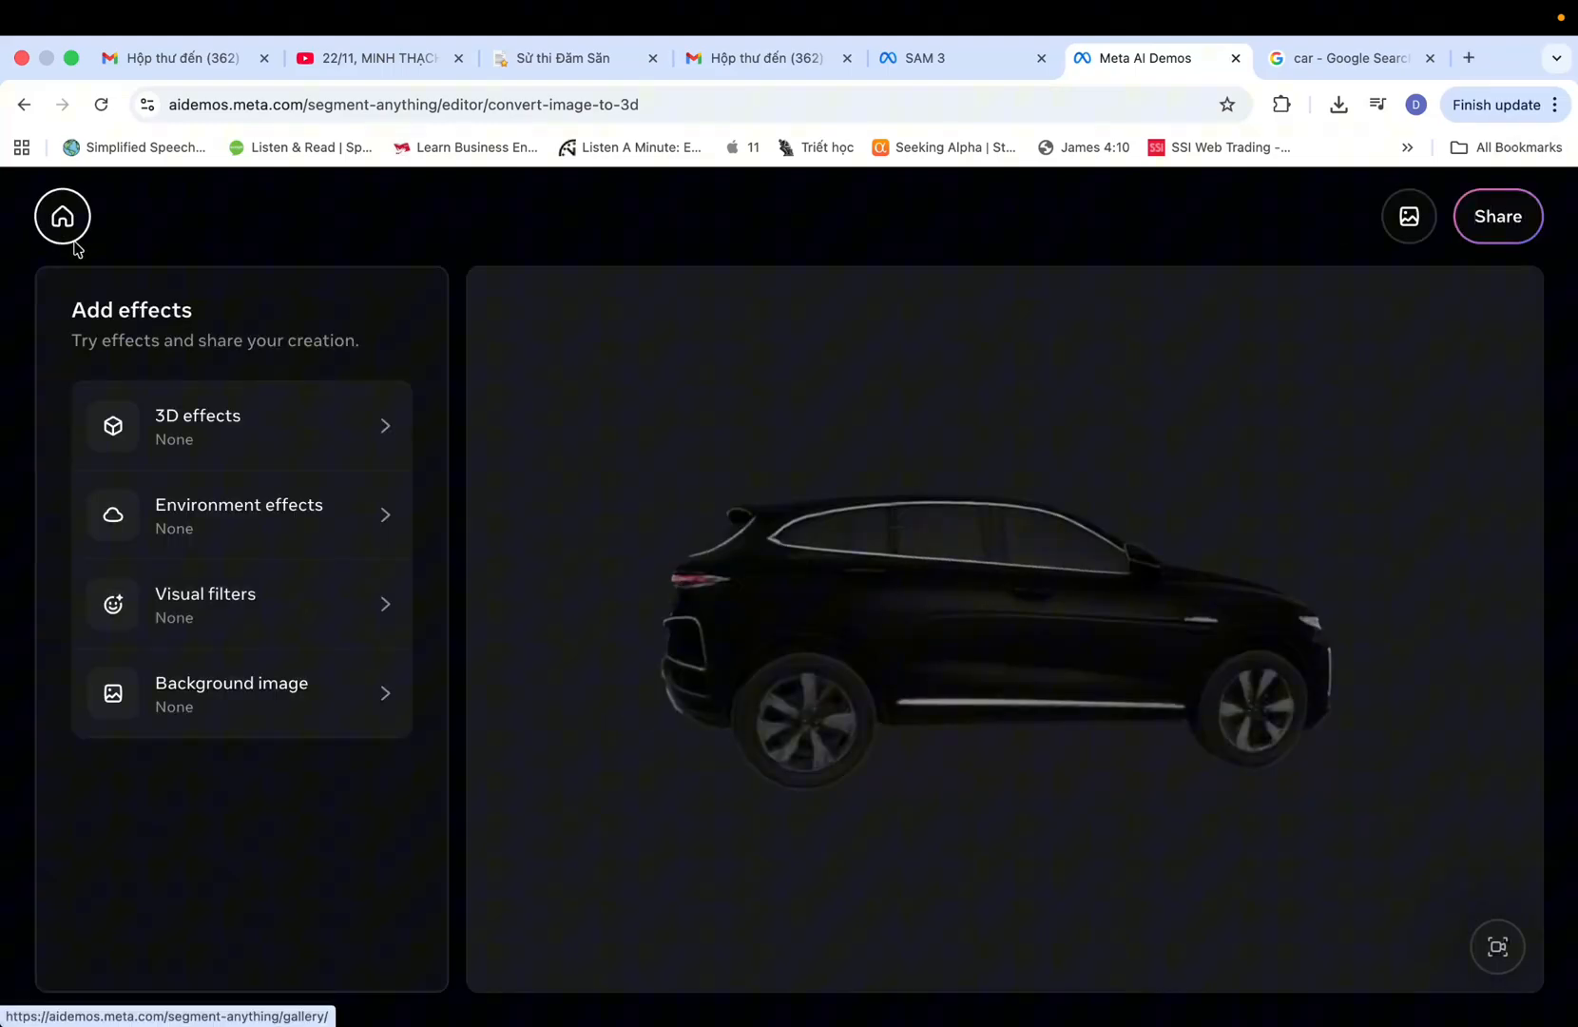
{"action": "left_click", "coordinate": [242, 692]}
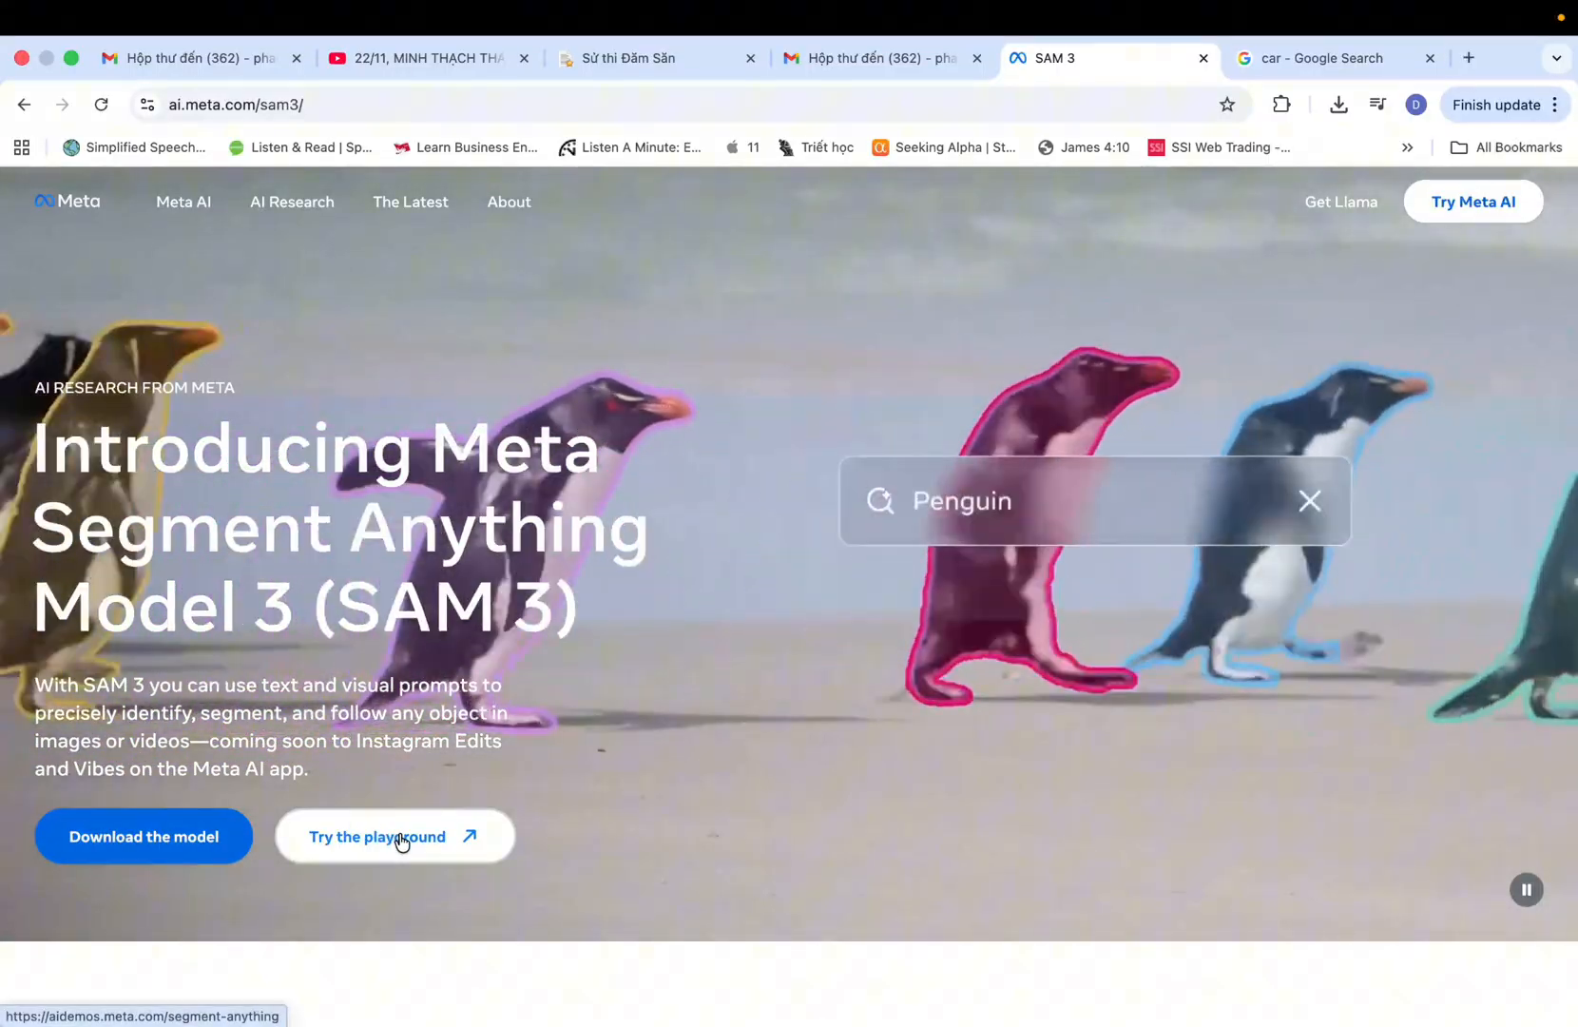
- Enter the Segment Anything playground and choose the 'Create 3D scenes' card
{"action": "left_click", "coordinate": [396, 837]}
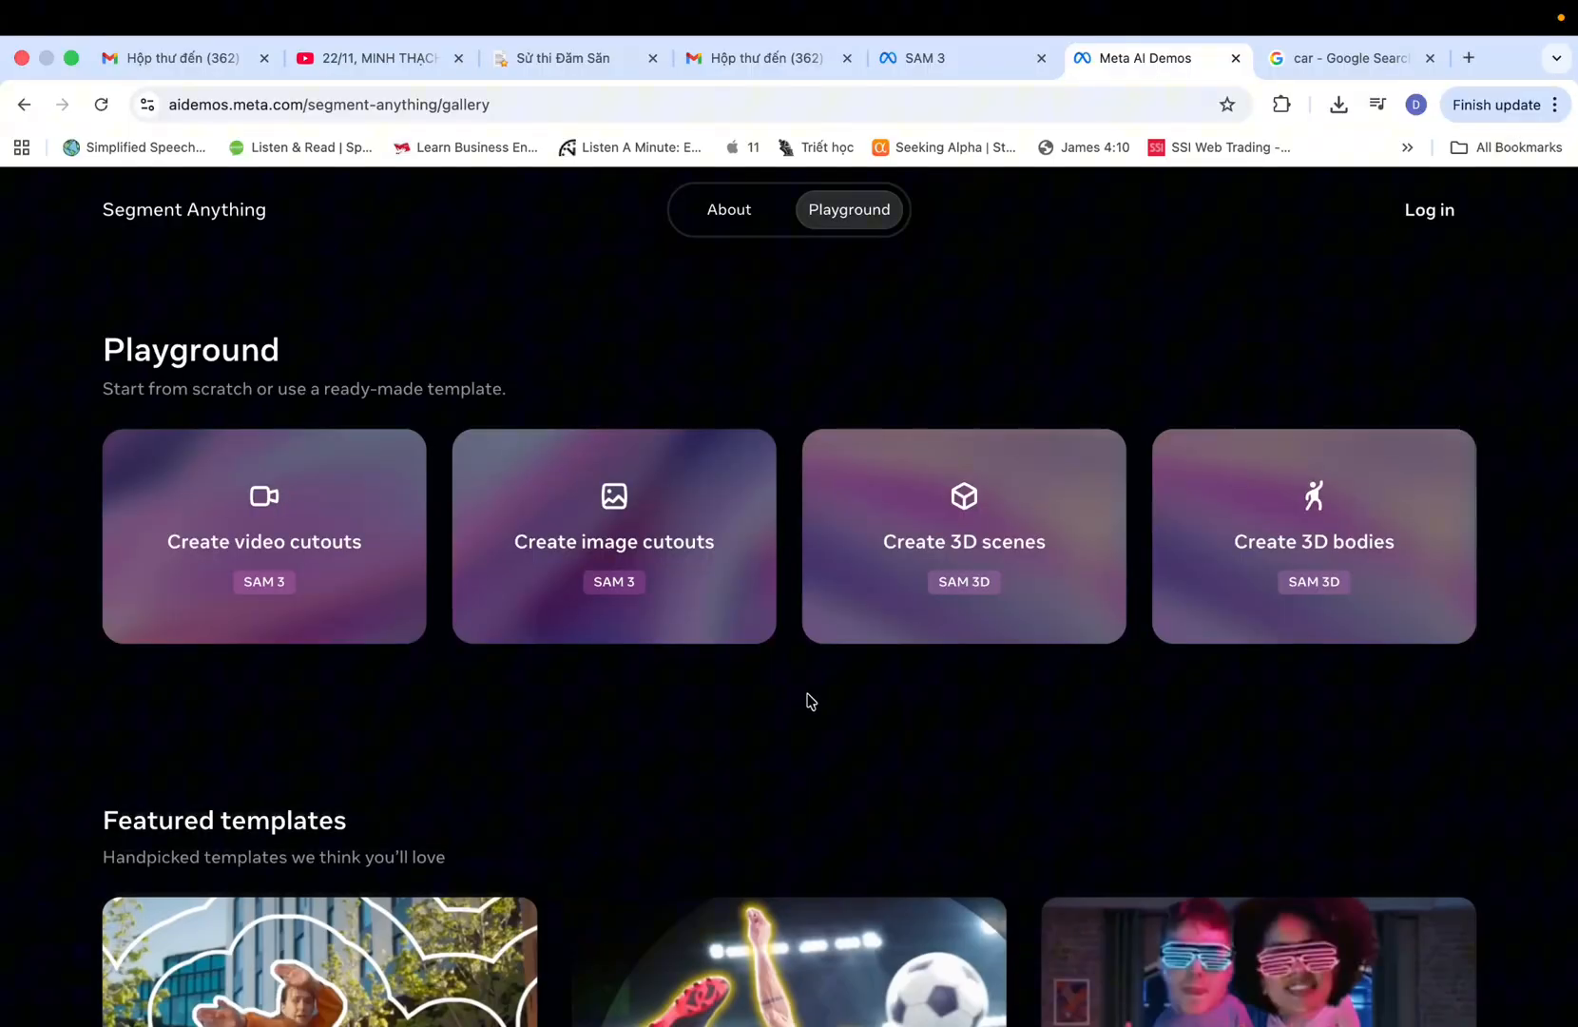
{"action": "mouse_move", "coordinate": [544, 563]}
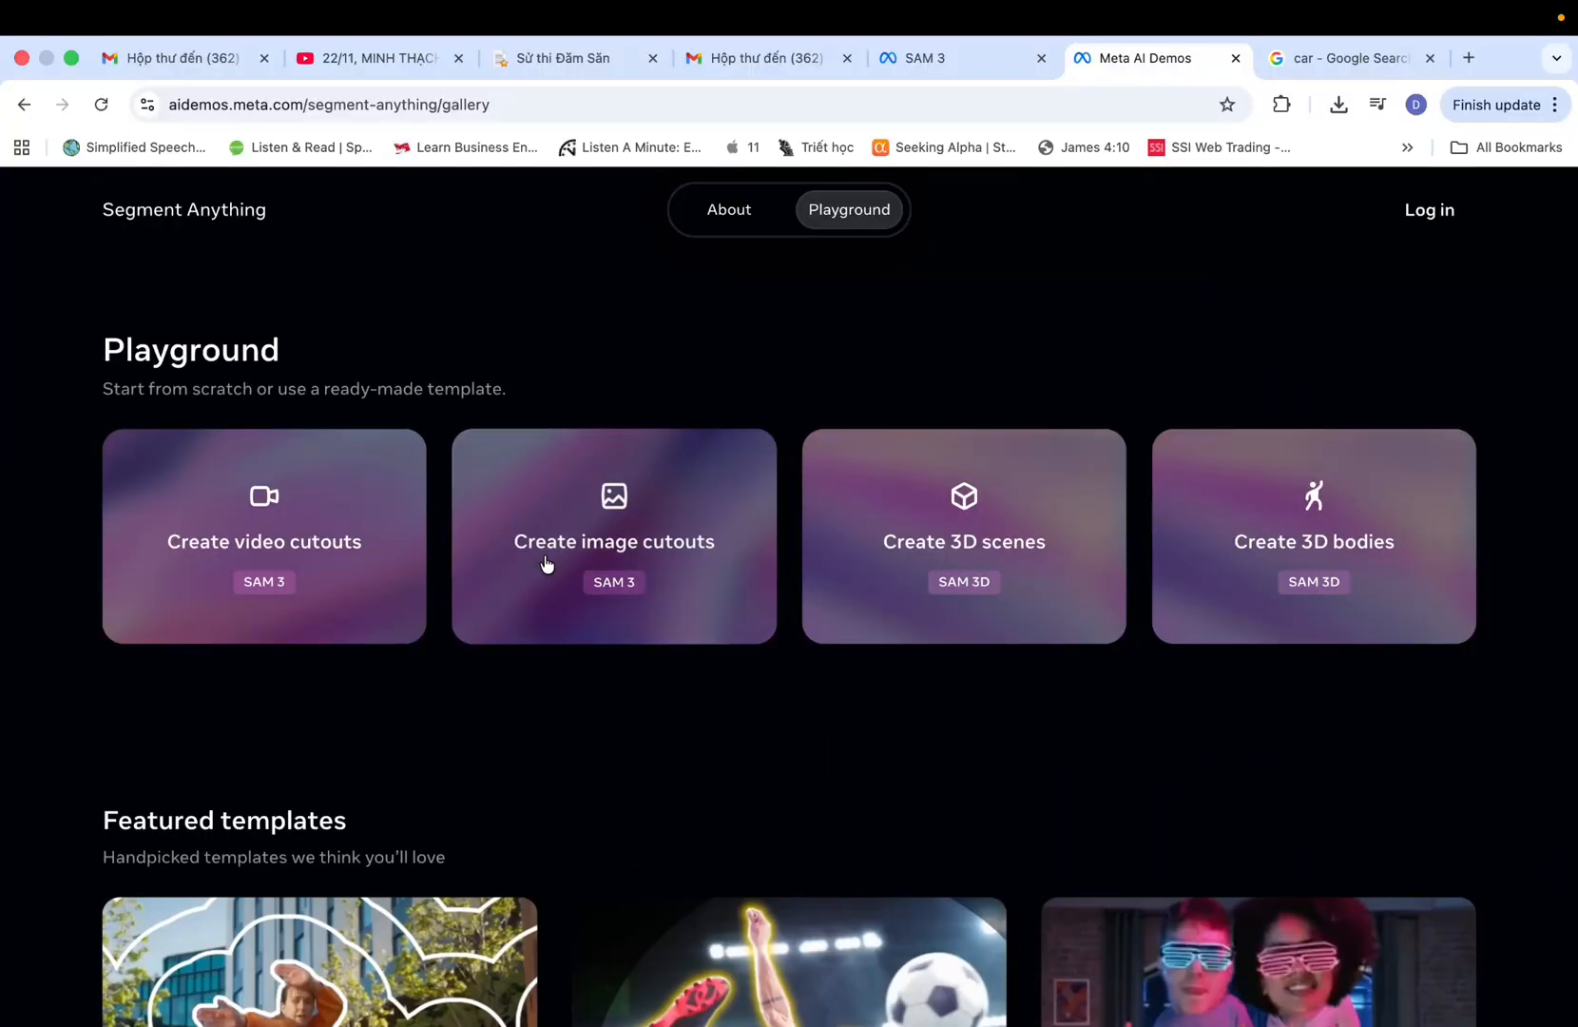
{"action": "mouse_move", "coordinate": [1044, 433]}
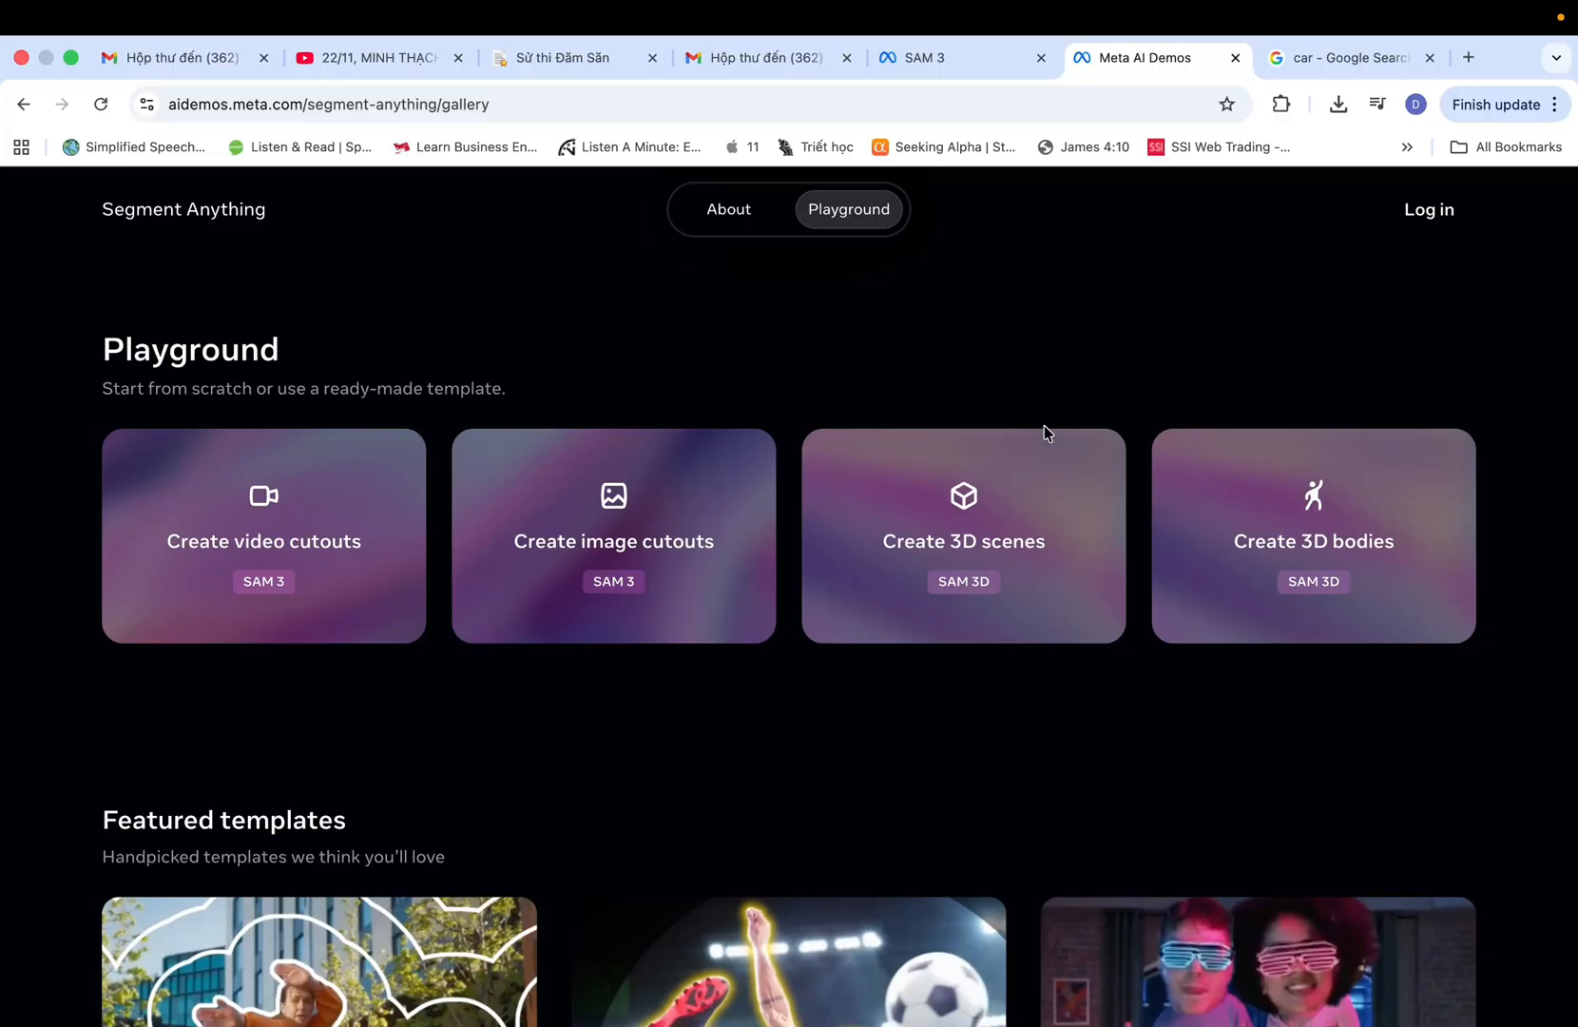
{"action": "mouse_move", "coordinate": [989, 592]}
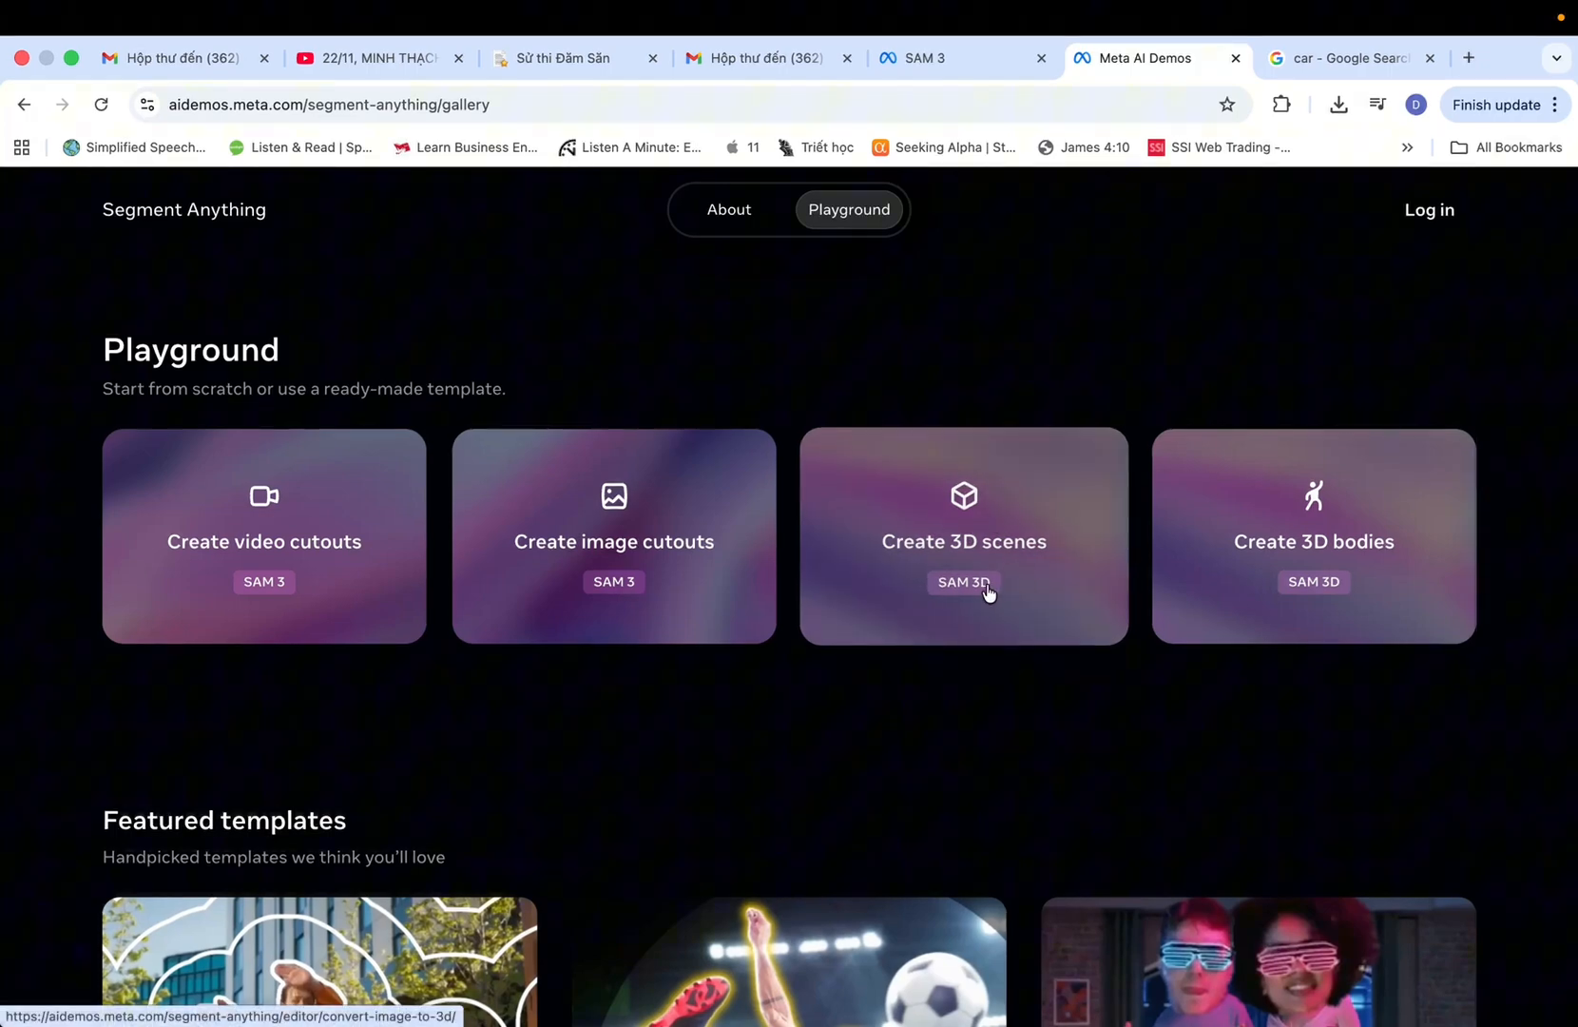
{"action": "left_click", "coordinate": [964, 536]}
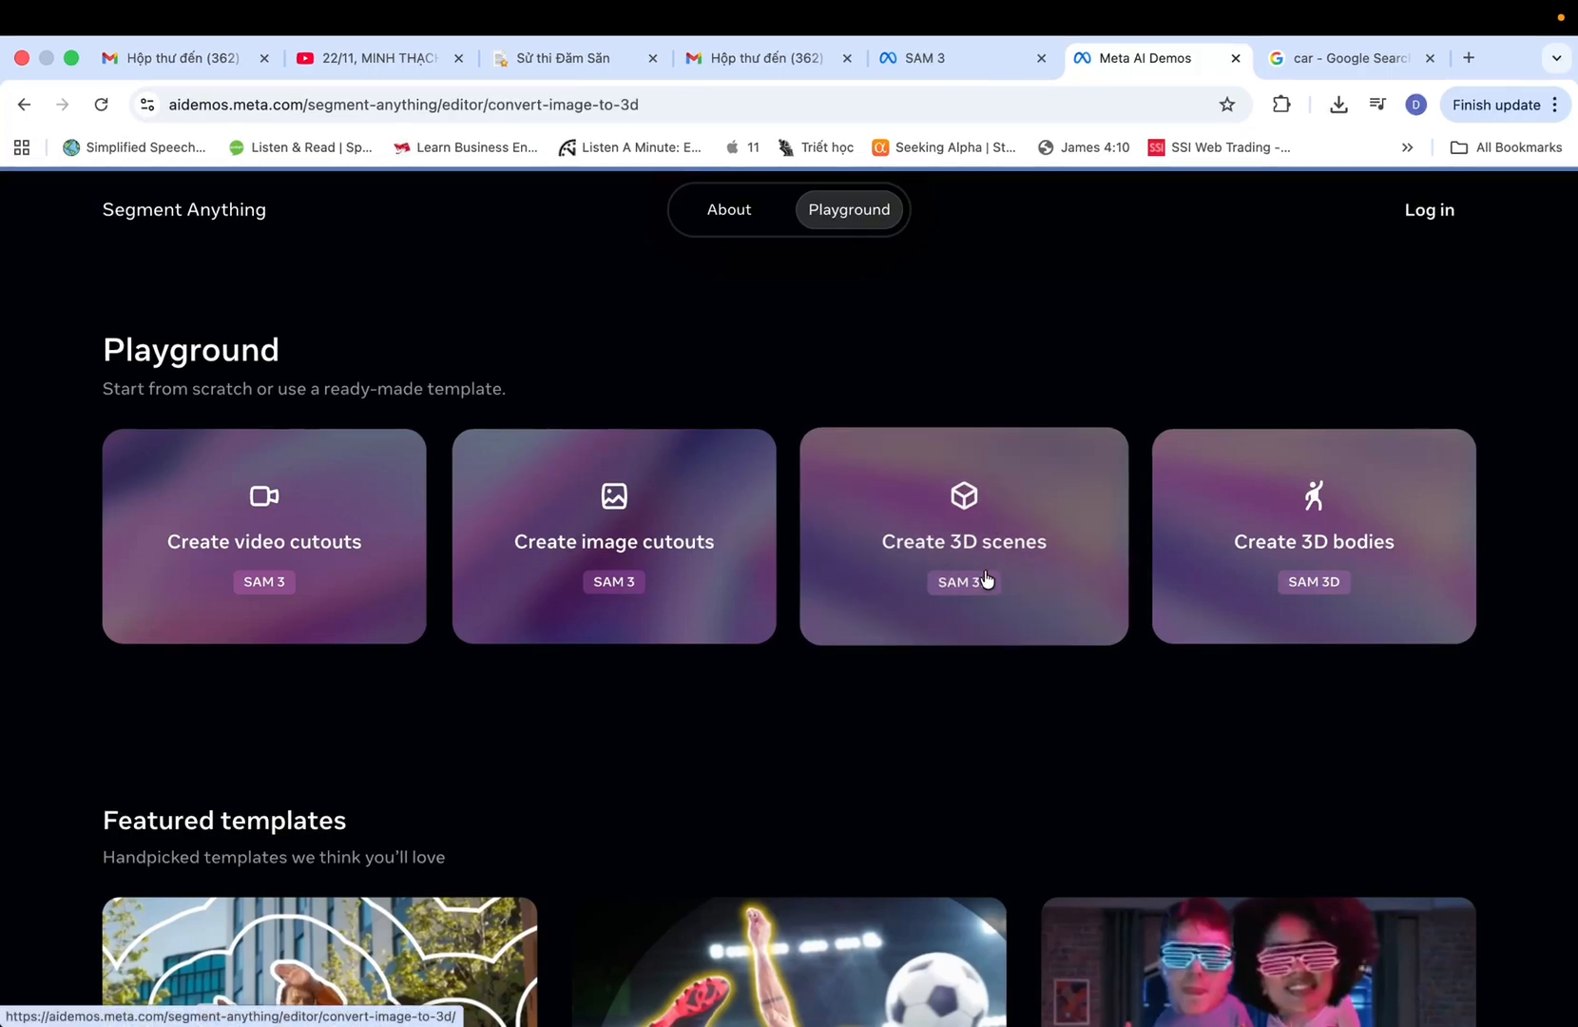
- Upload car.png from the Desktop into the image-to-3D editor
{"action": "left_click", "coordinate": [962, 534]}
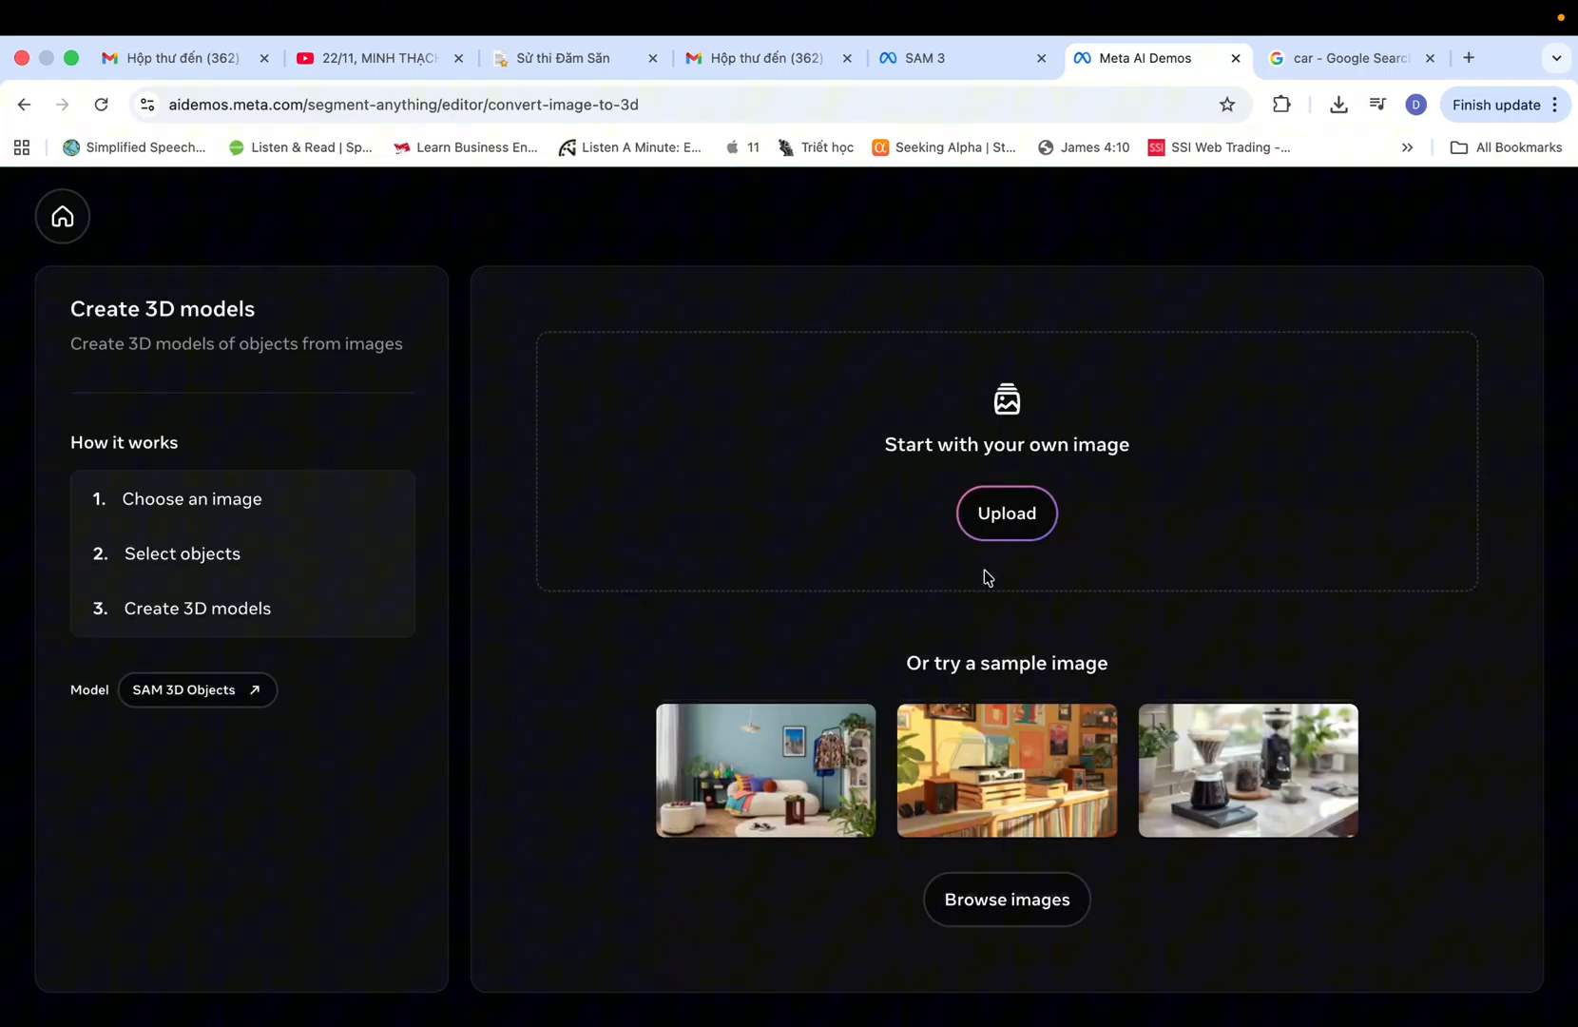
{"action": "mouse_move", "coordinate": [1019, 483]}
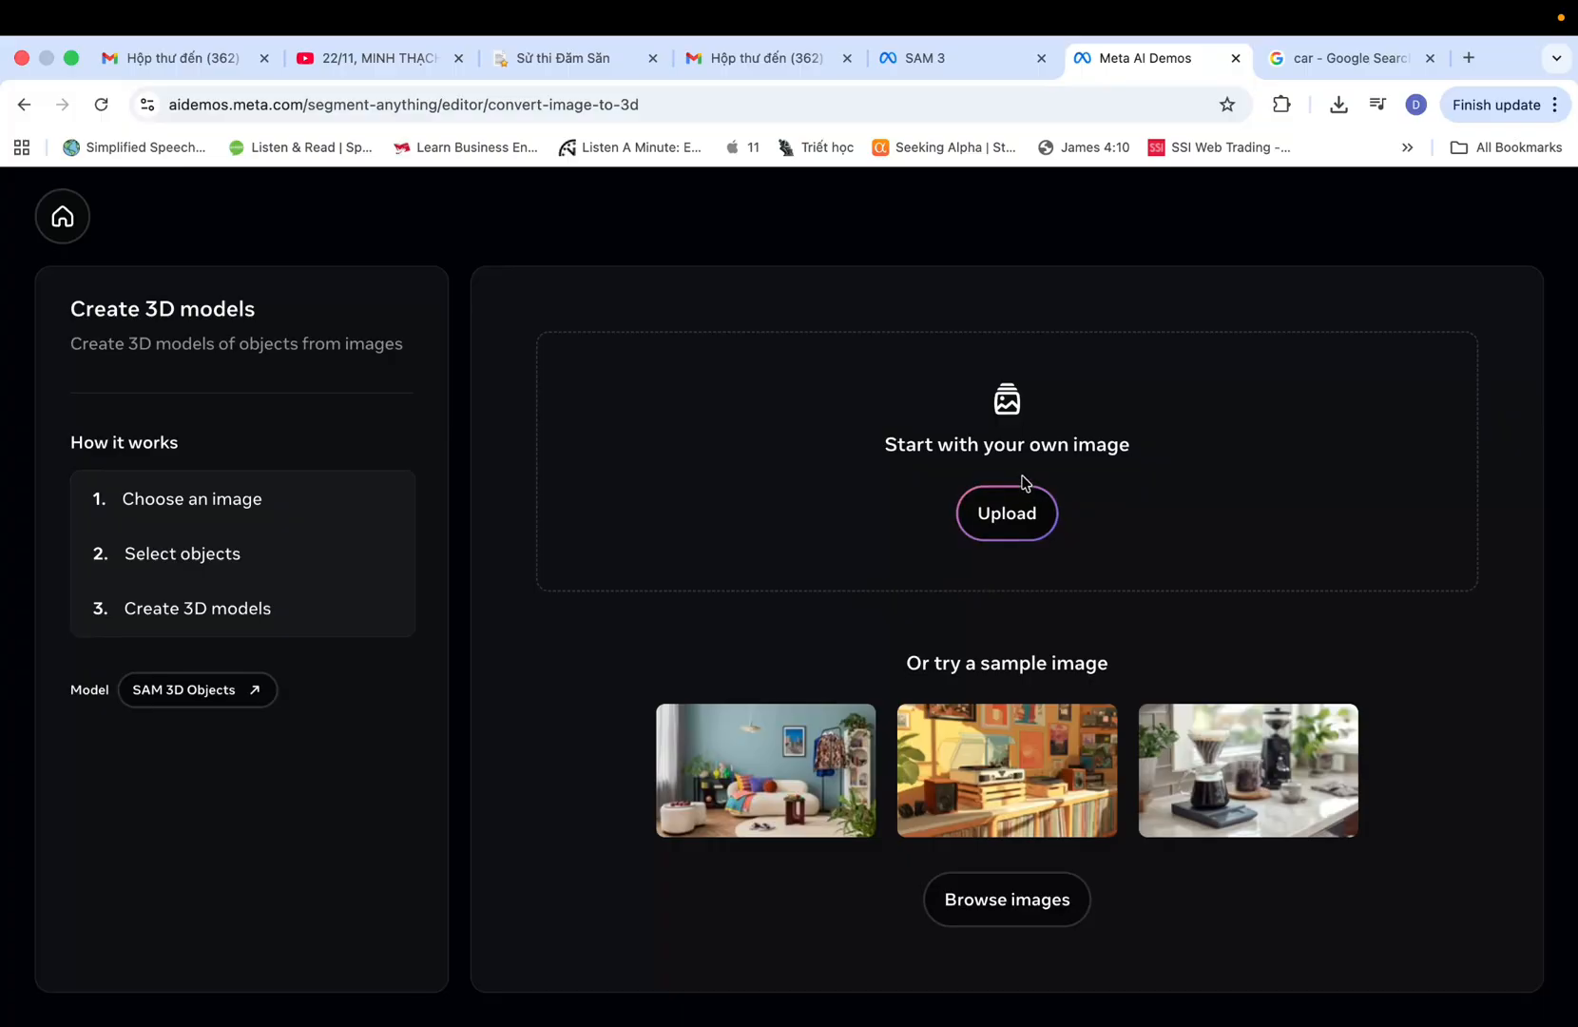
{"action": "left_click", "coordinate": [1006, 513]}
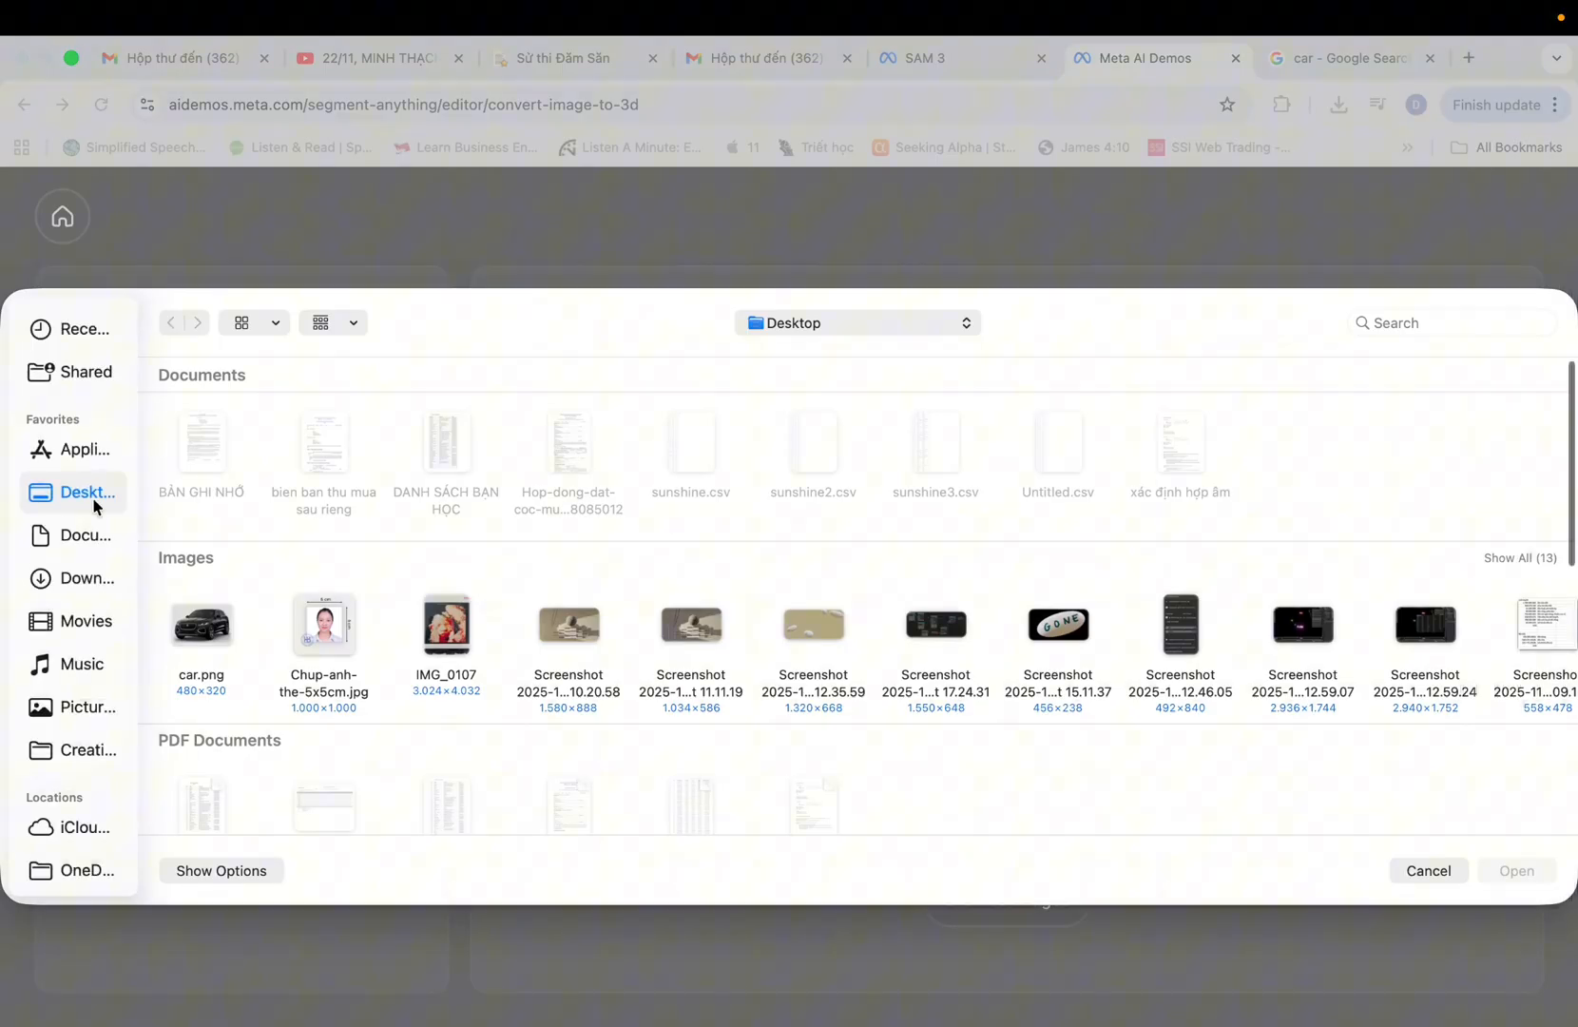
{"action": "left_click", "coordinate": [200, 624]}
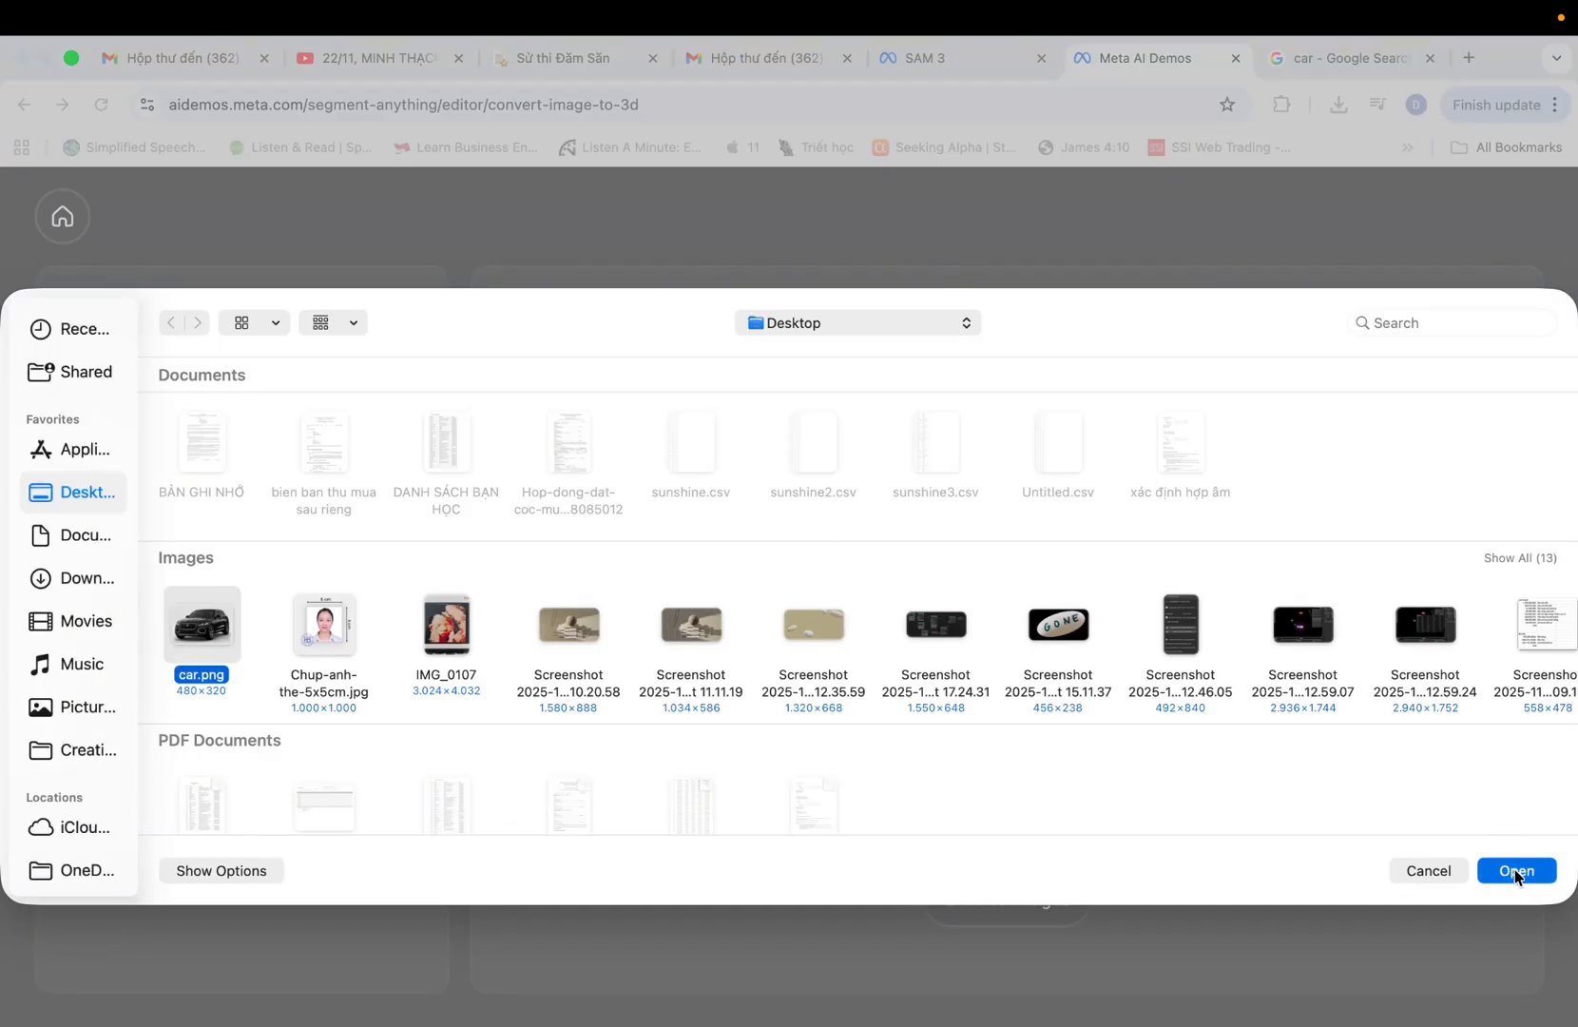
{"action": "left_click", "coordinate": [1517, 869]}
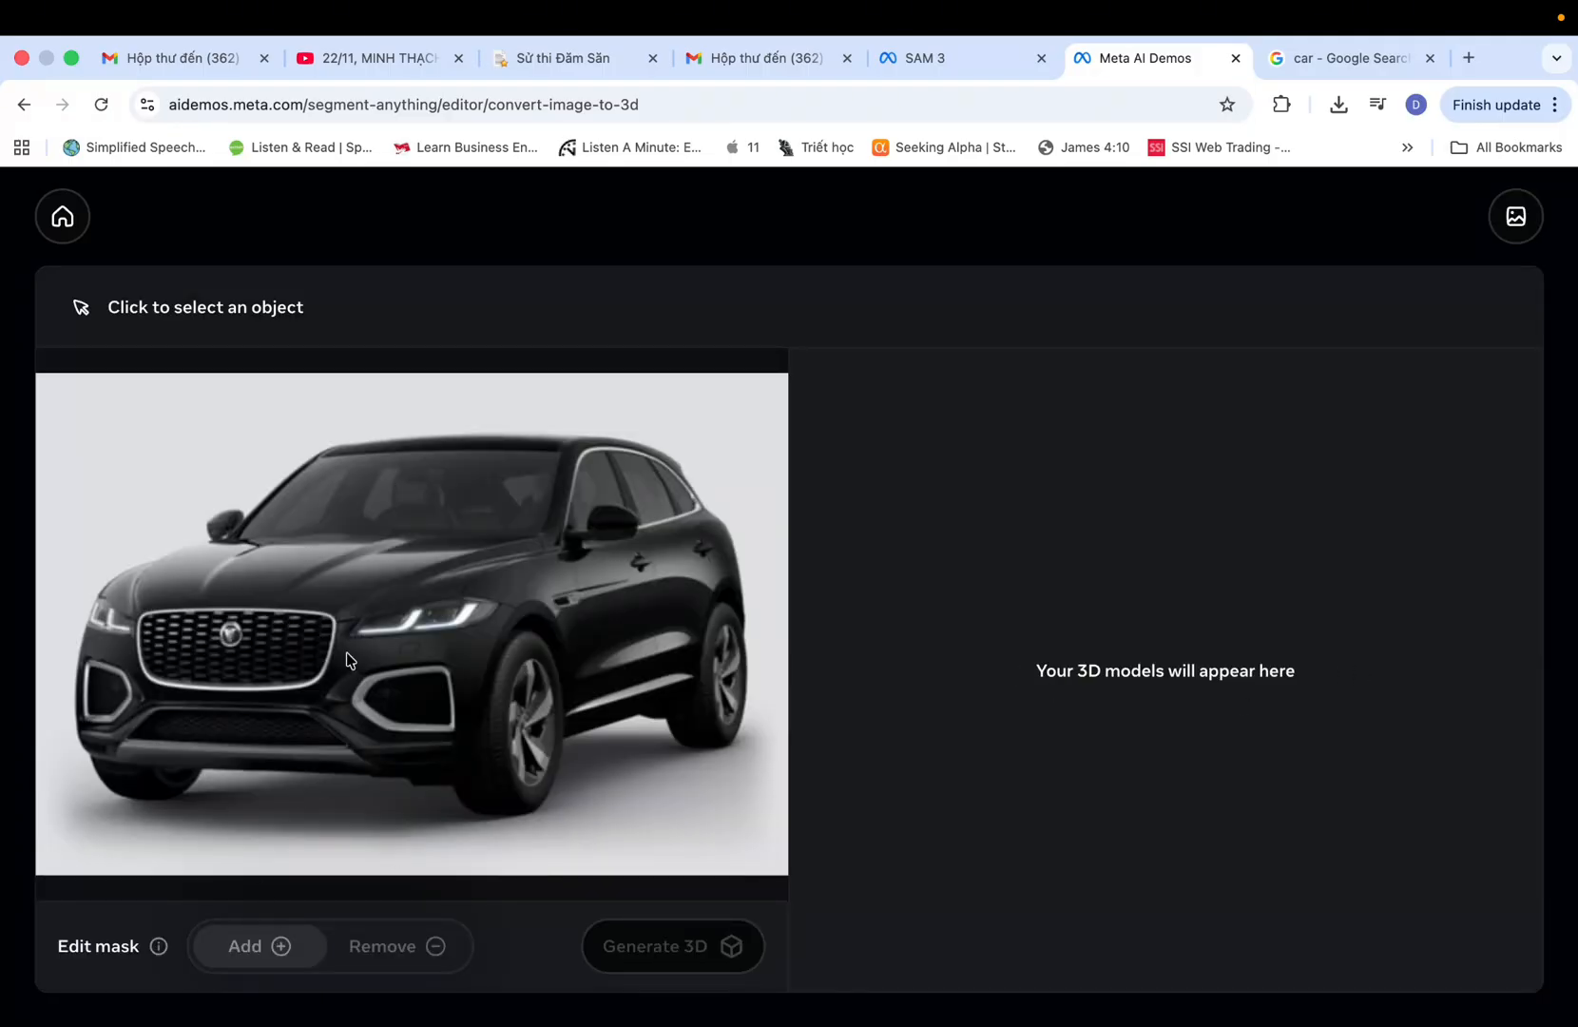
- Select the SUV as the only object and add points extending the mask along its bottom edge
{"action": "left_click", "coordinate": [387, 592]}
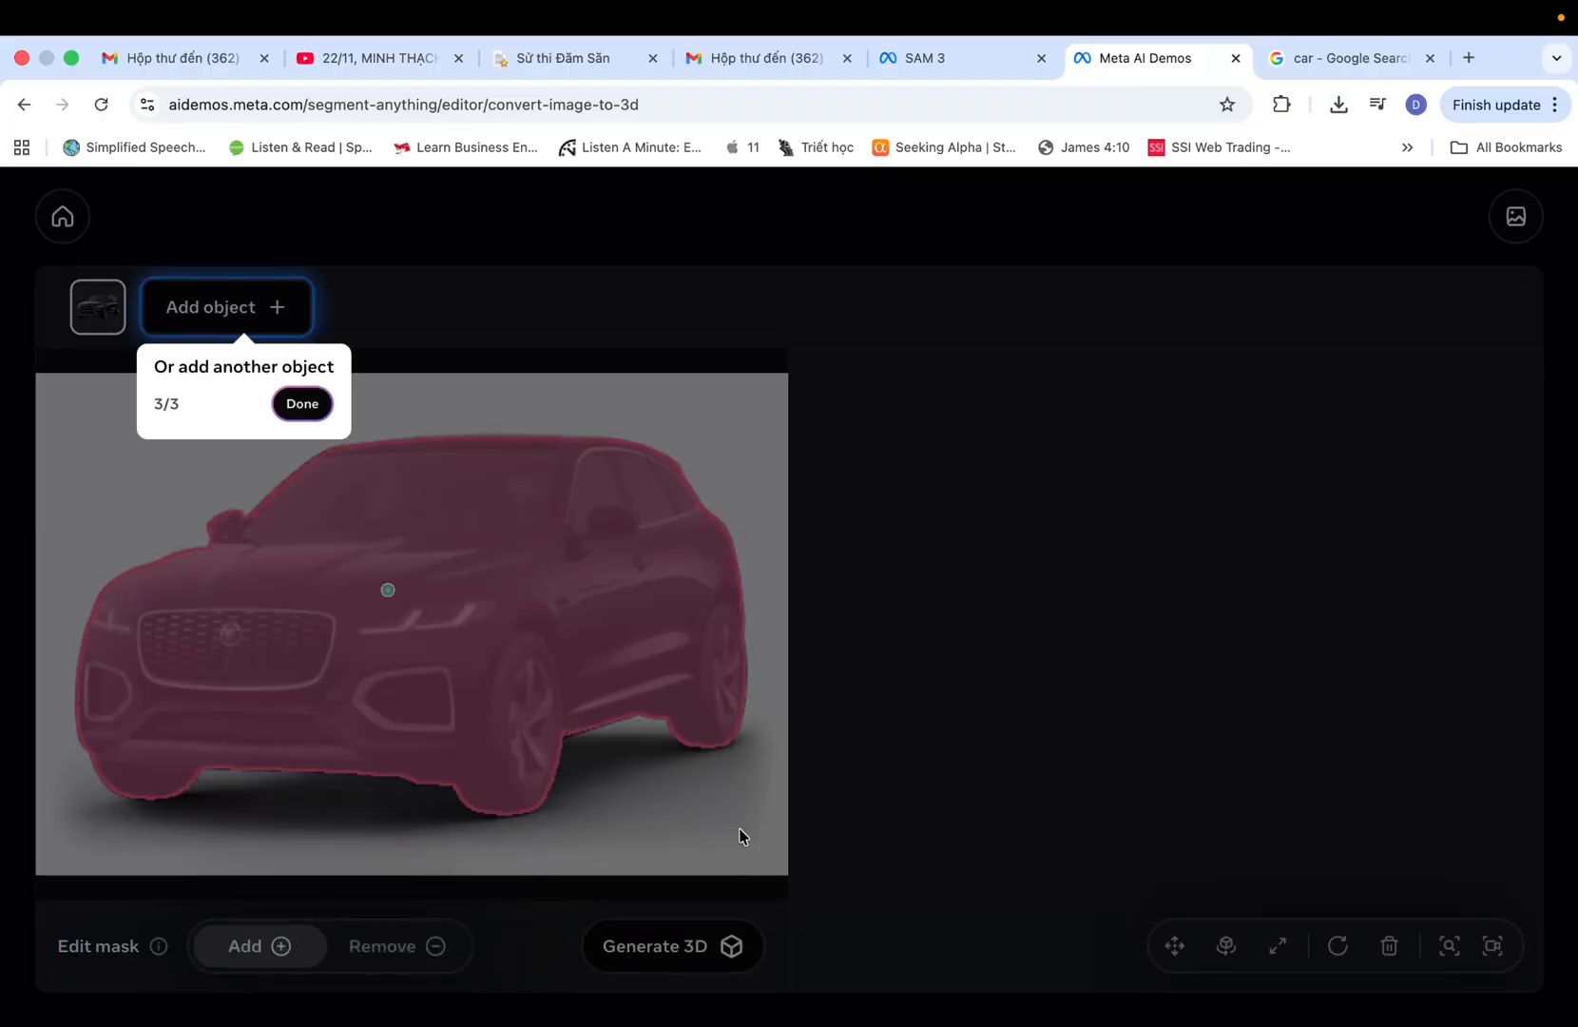
{"action": "left_click", "coordinate": [300, 403]}
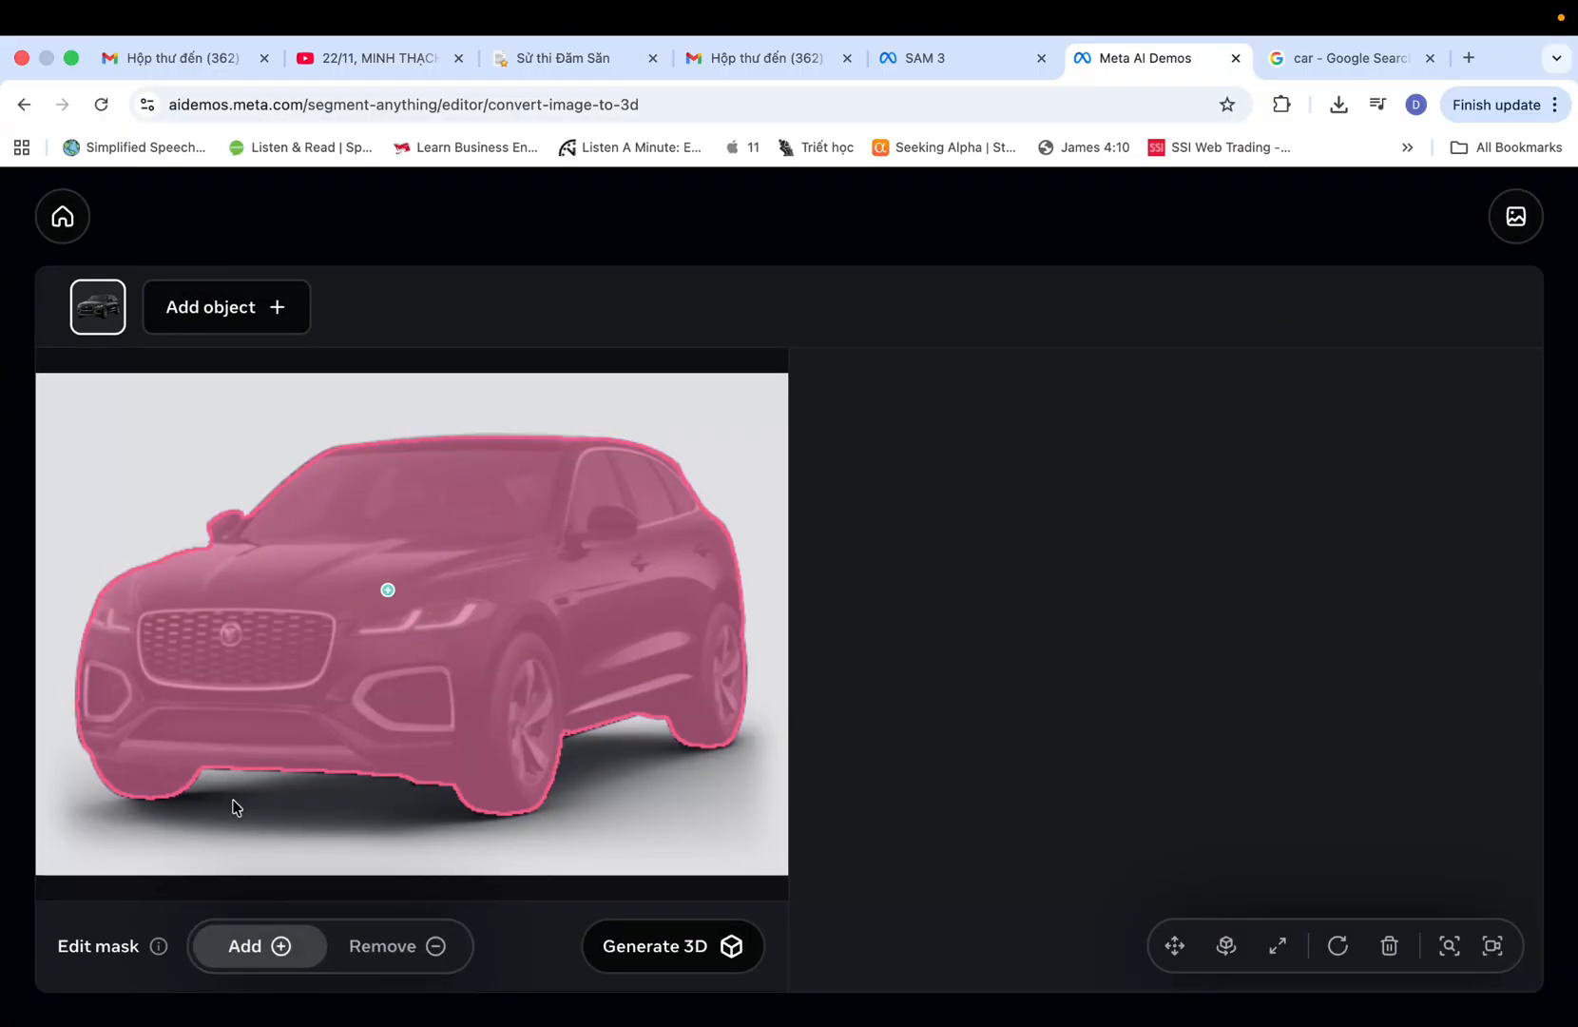
{"action": "left_click", "coordinate": [257, 772]}
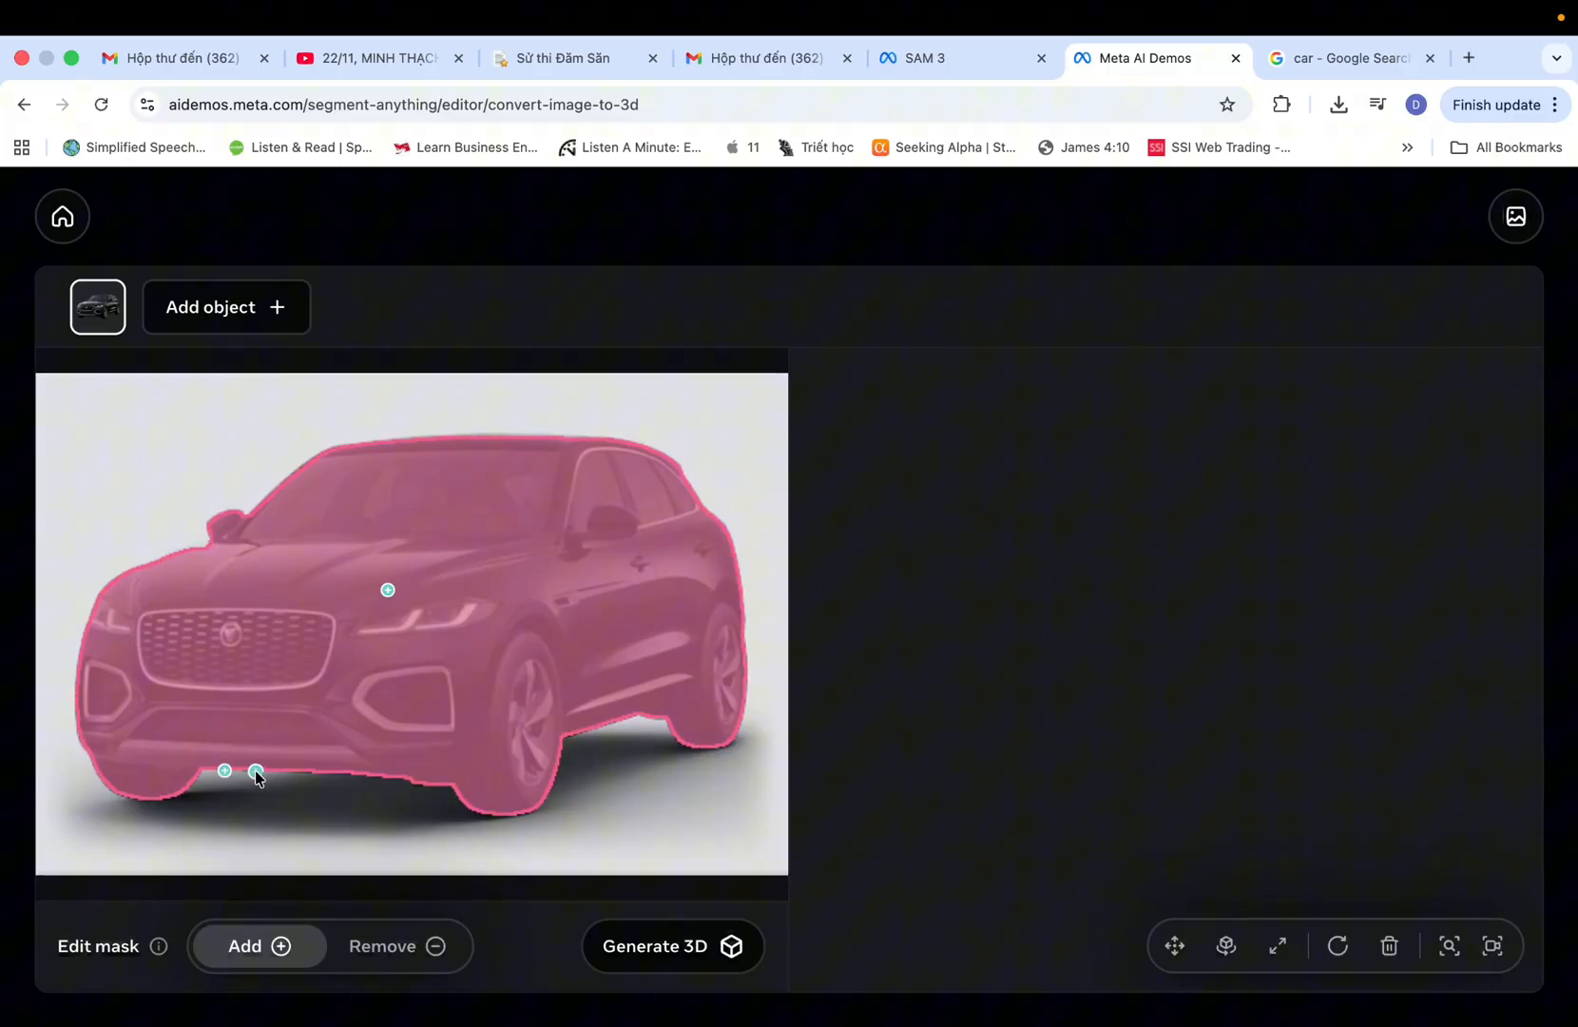
{"action": "left_click", "coordinate": [294, 772]}
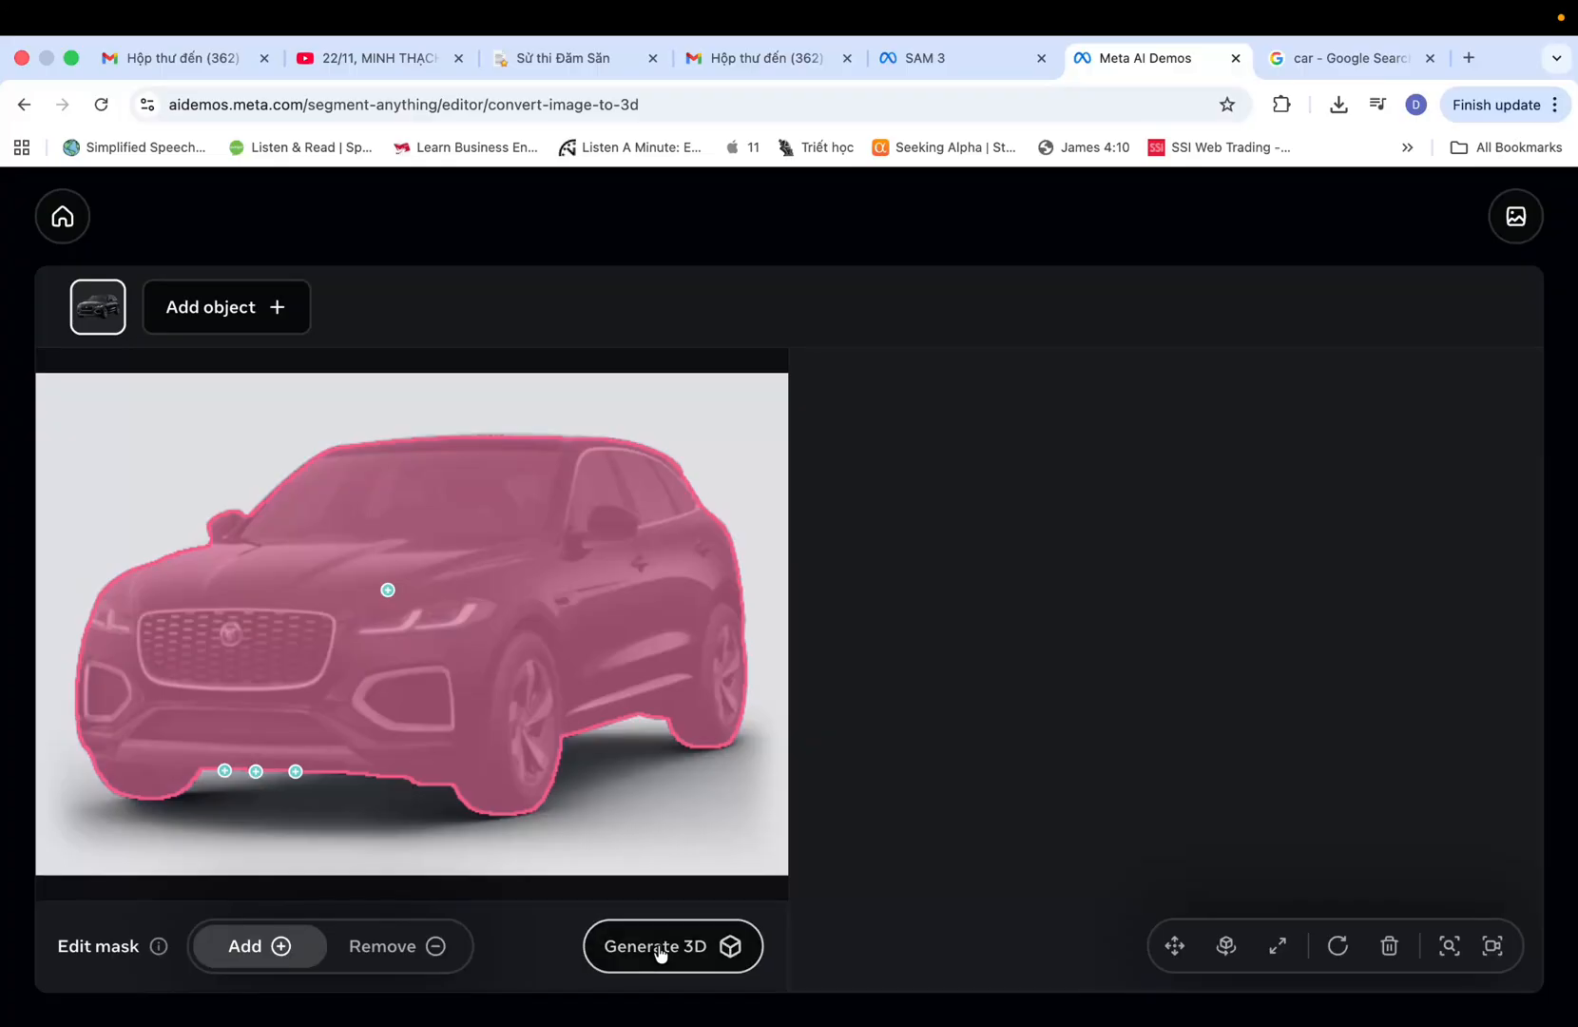
- Generate the 3D SUV model from the mask and proceed to its effects options
{"action": "left_click", "coordinate": [673, 945]}
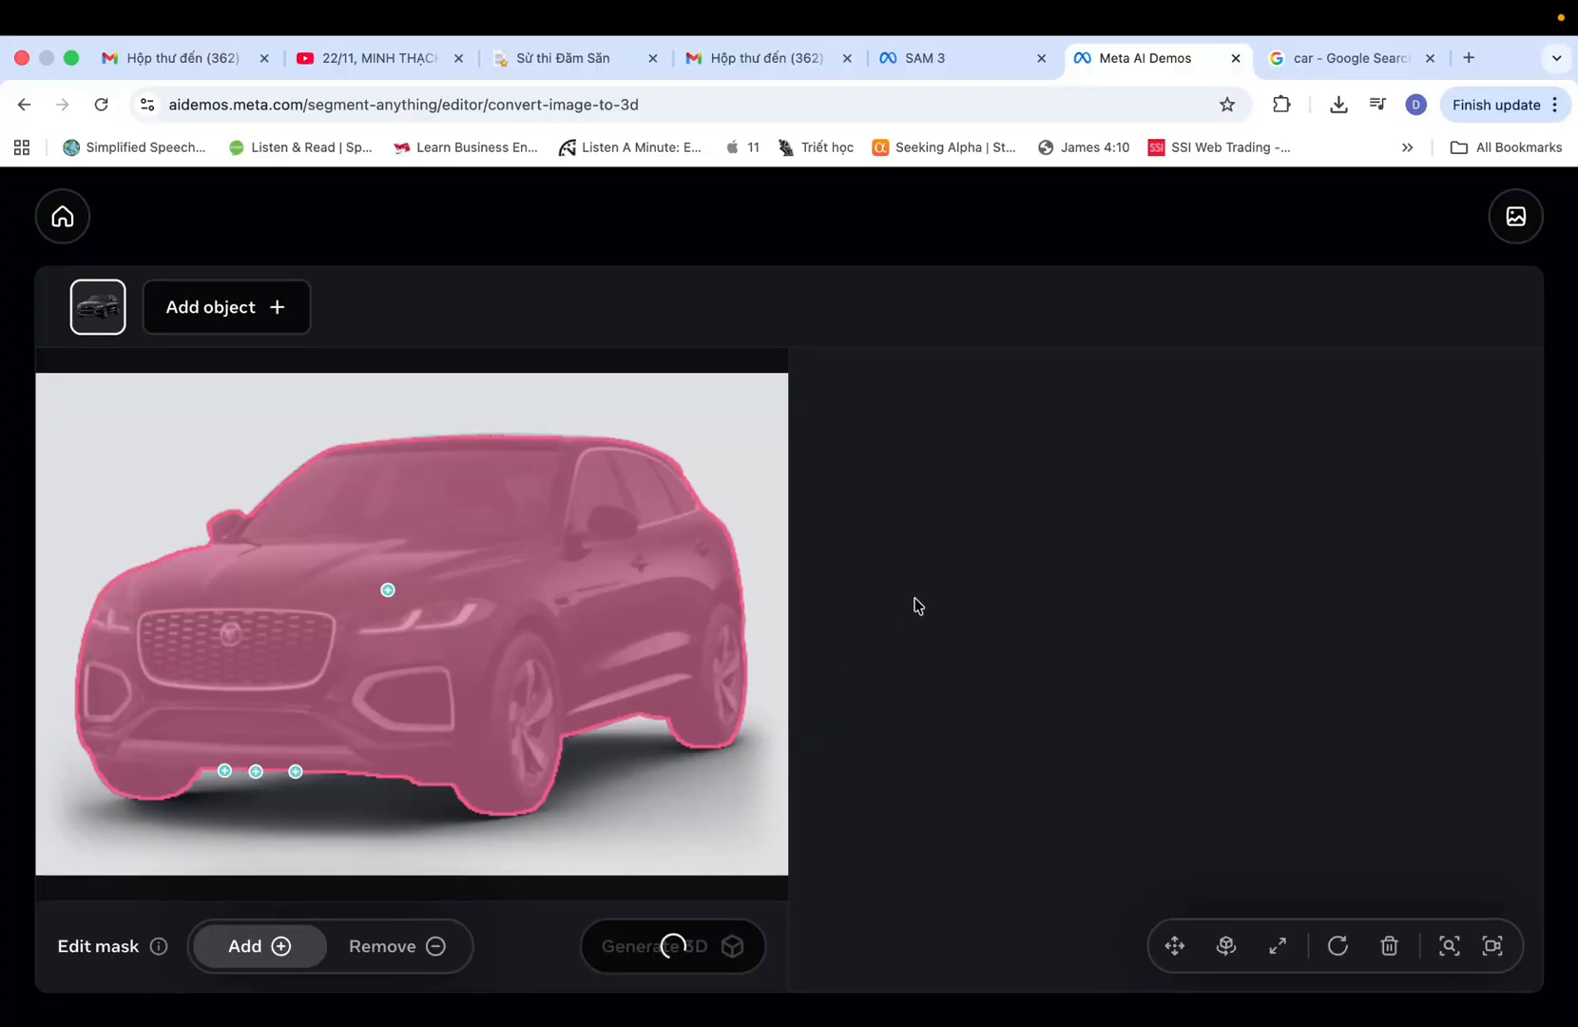
{"action": "left_click", "coordinate": [671, 945]}
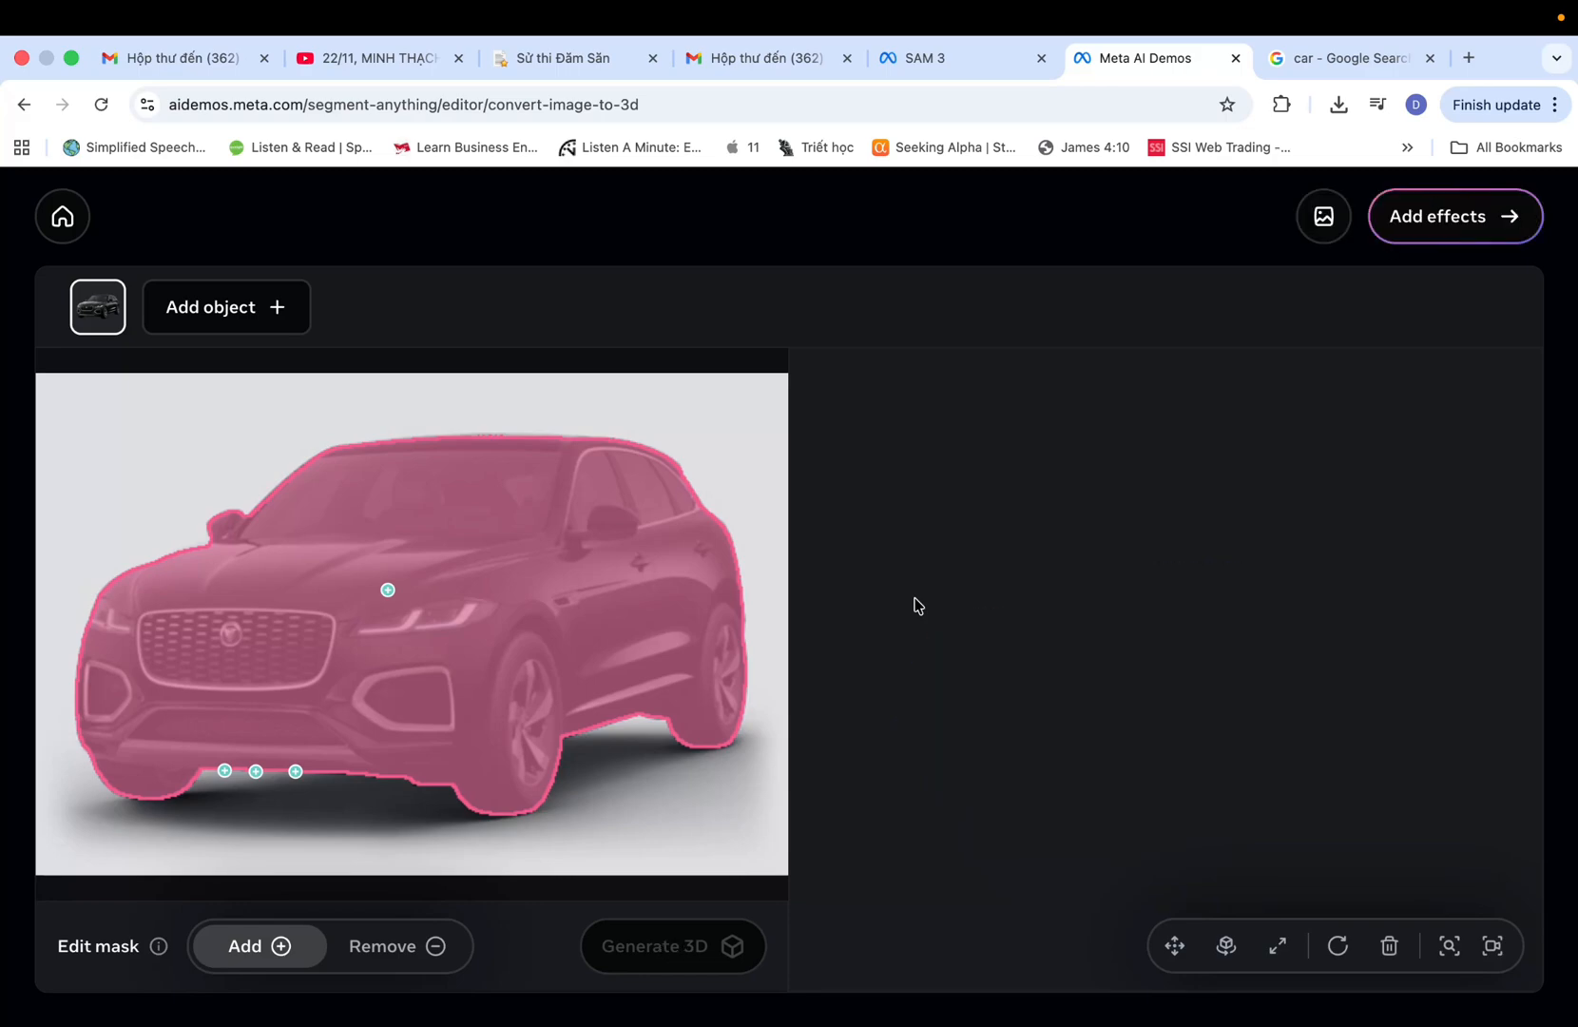
{"action": "left_click", "coordinate": [672, 945]}
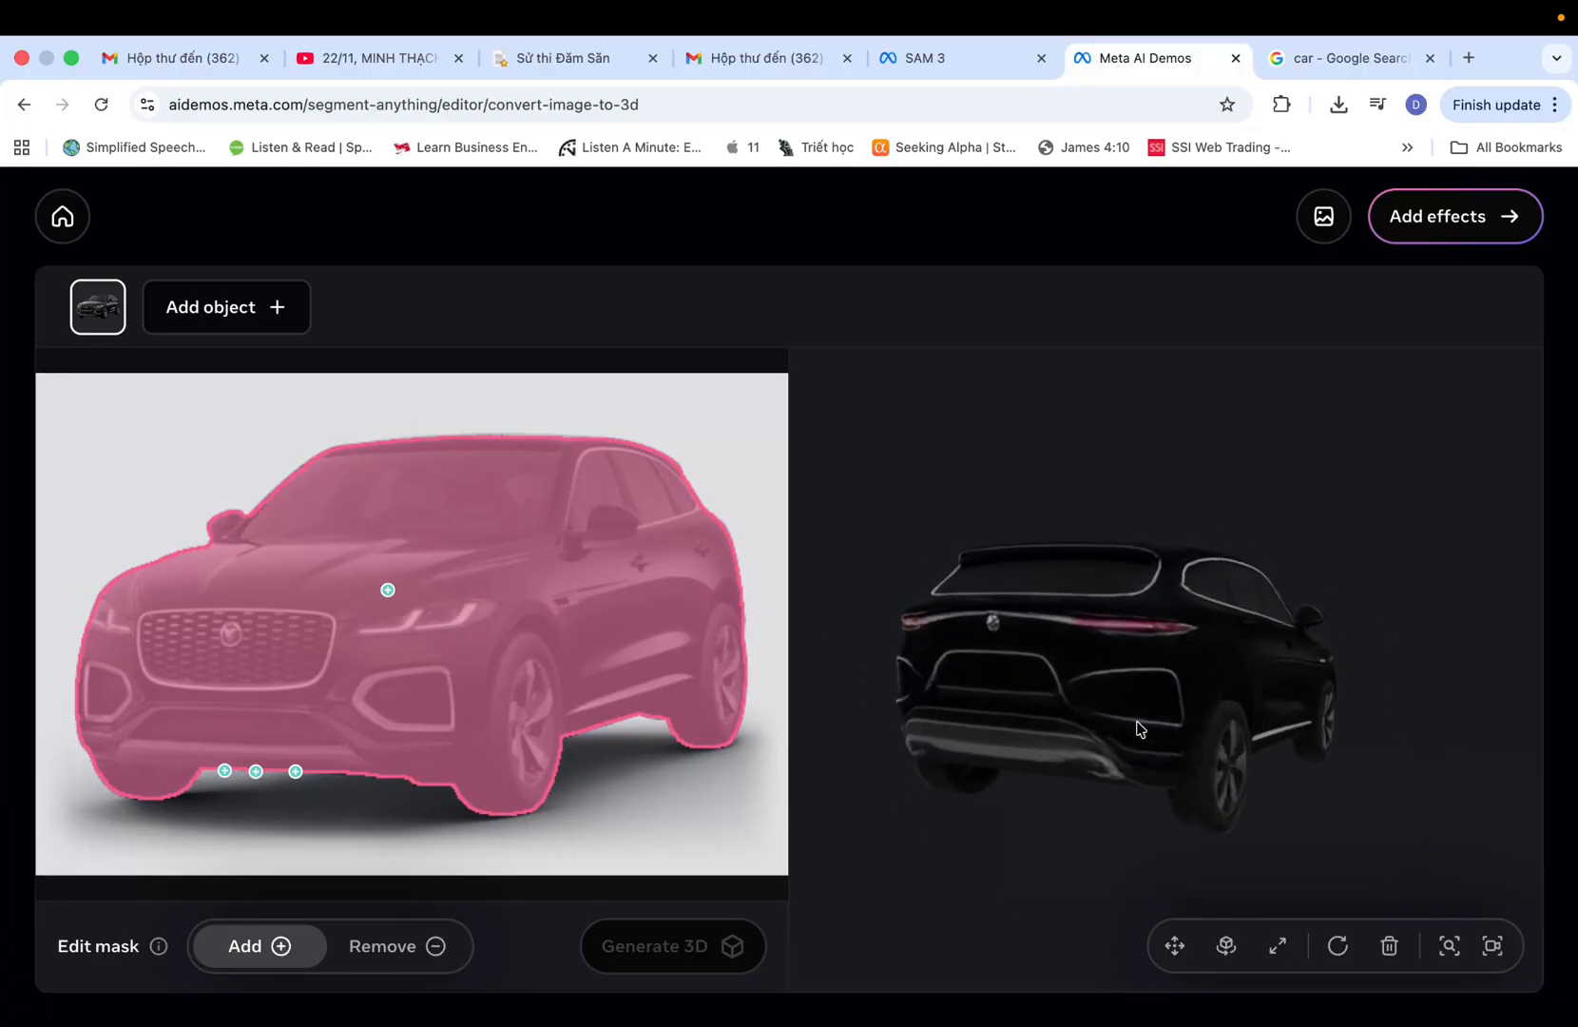
{"action": "left_click", "coordinate": [1453, 214]}
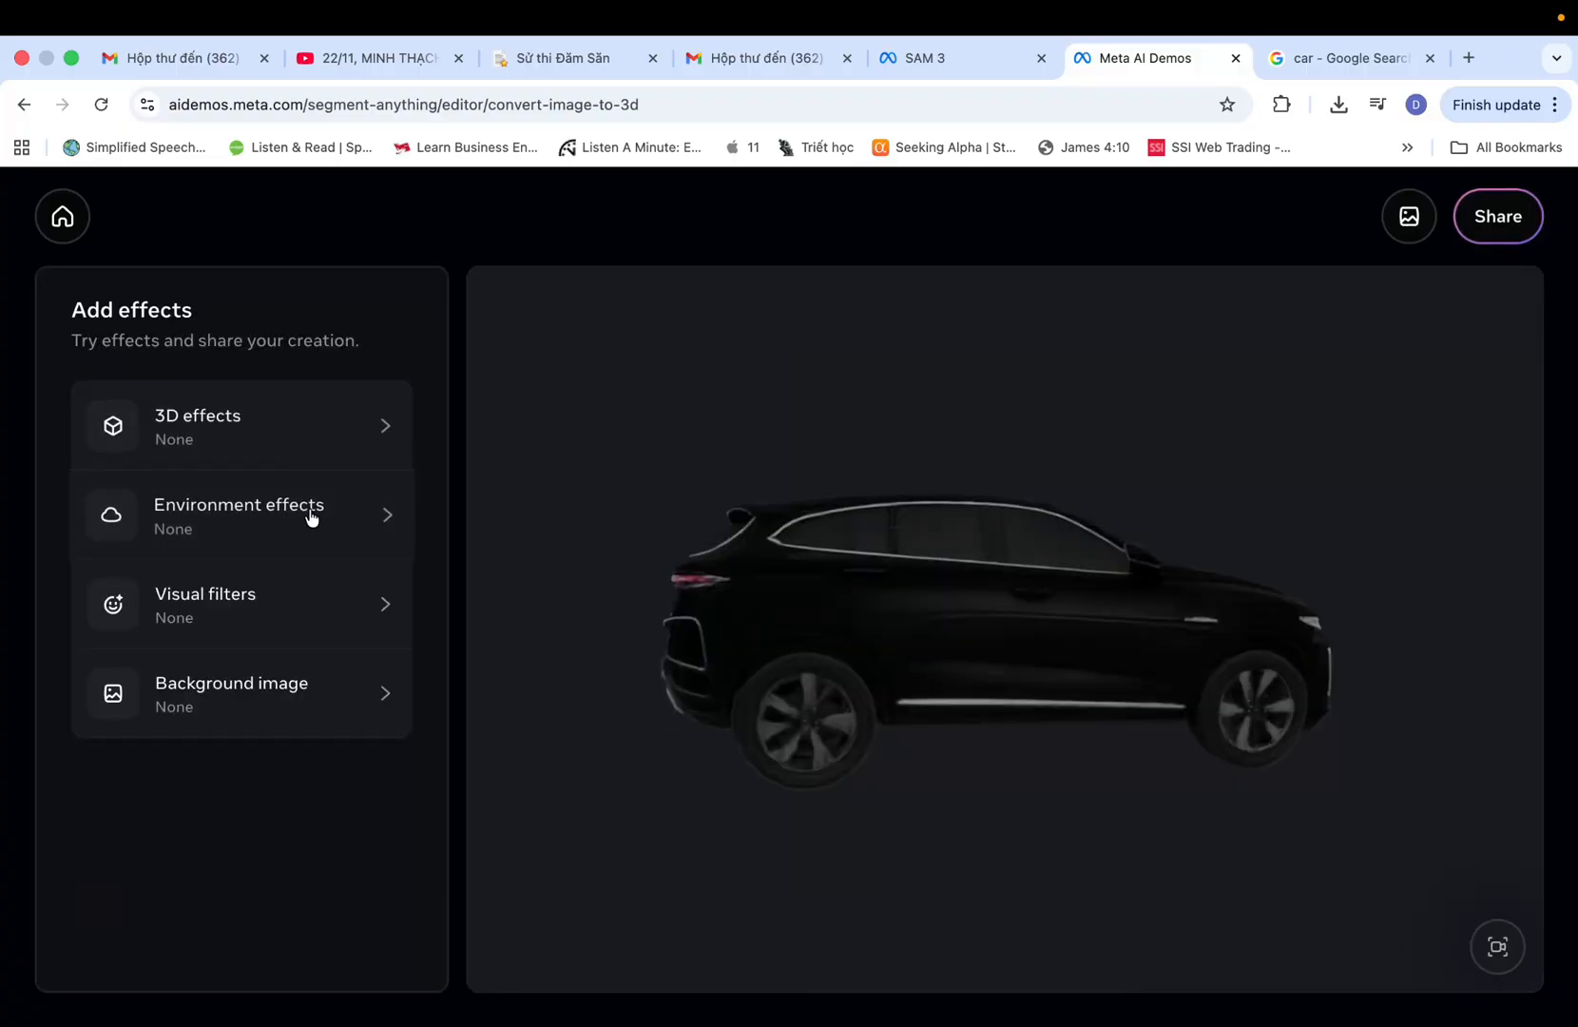
- Set the Snow background image behind the car and rotate it to face front
{"action": "left_click", "coordinate": [239, 515]}
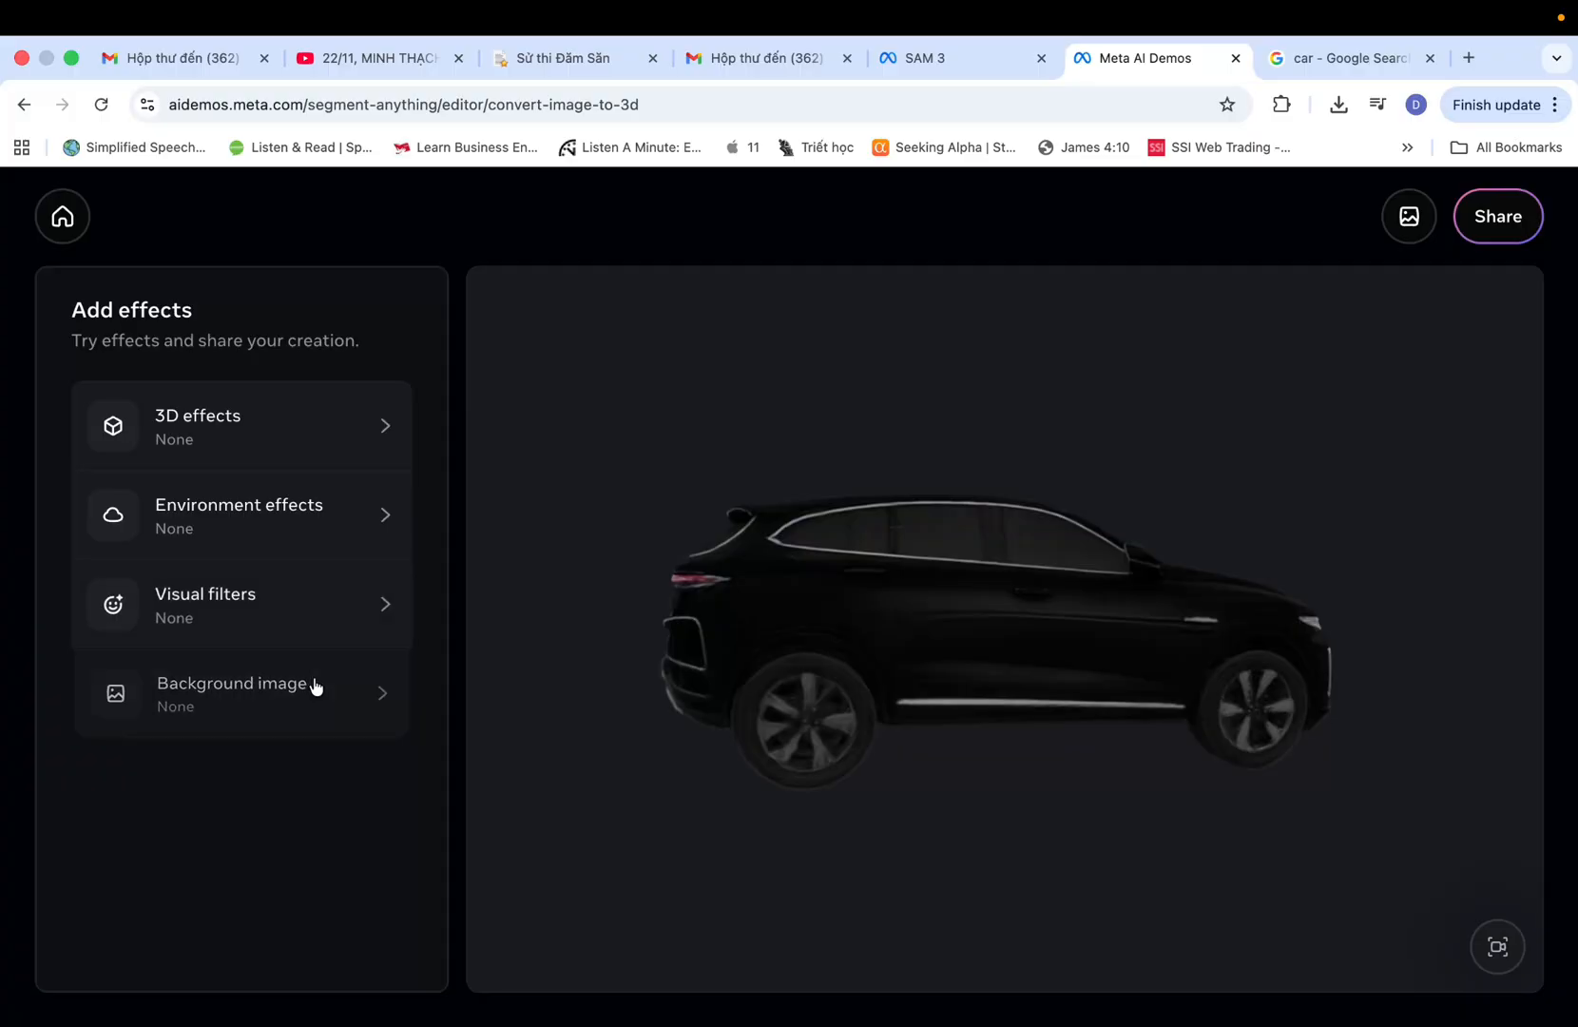
{"action": "left_click", "coordinate": [240, 692]}
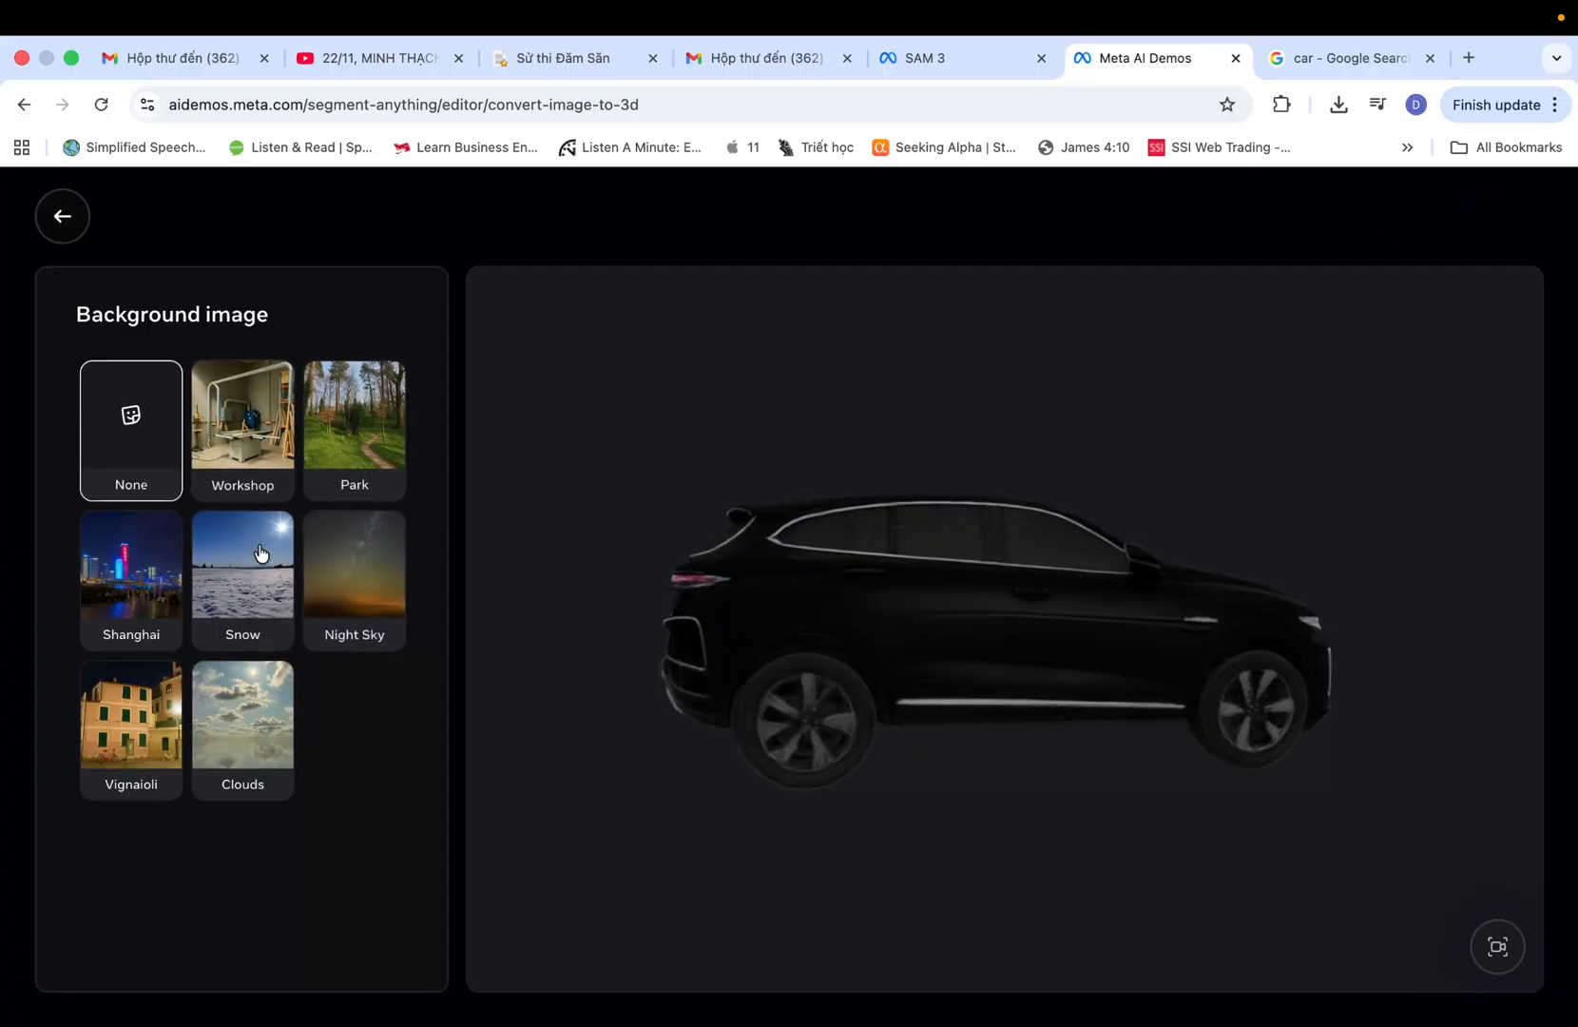
{"action": "left_click", "coordinate": [242, 563]}
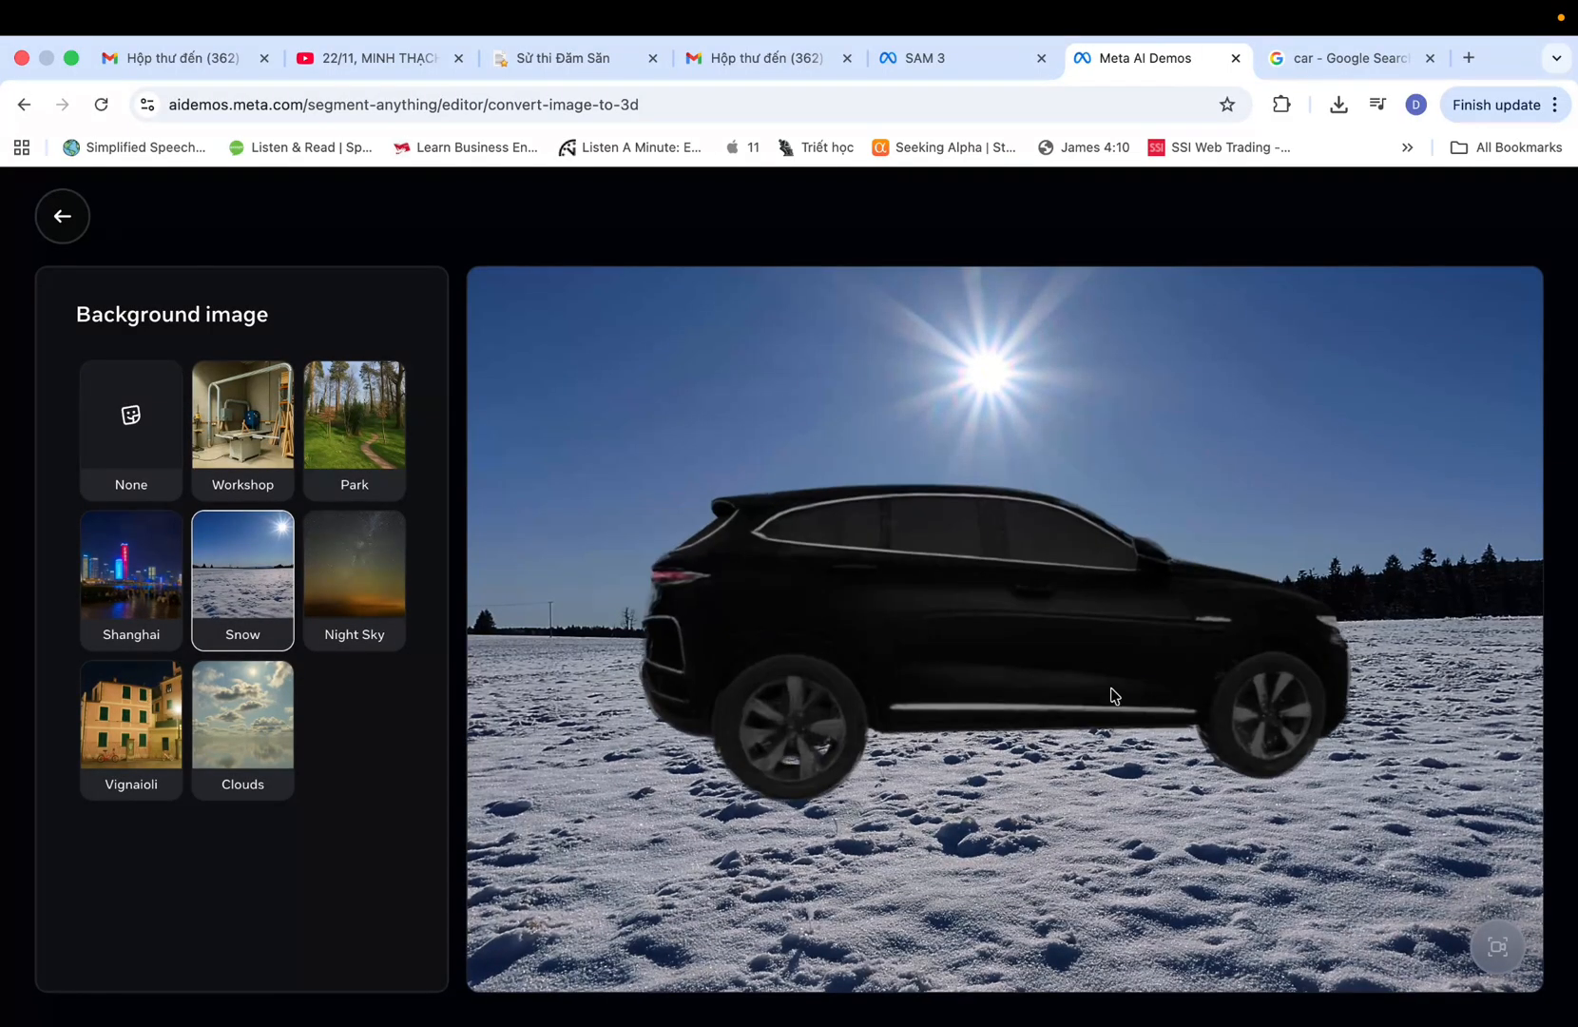
{"action": "left_click_drag", "start_coordinate": [1115, 696], "coordinate": [871, 852]}
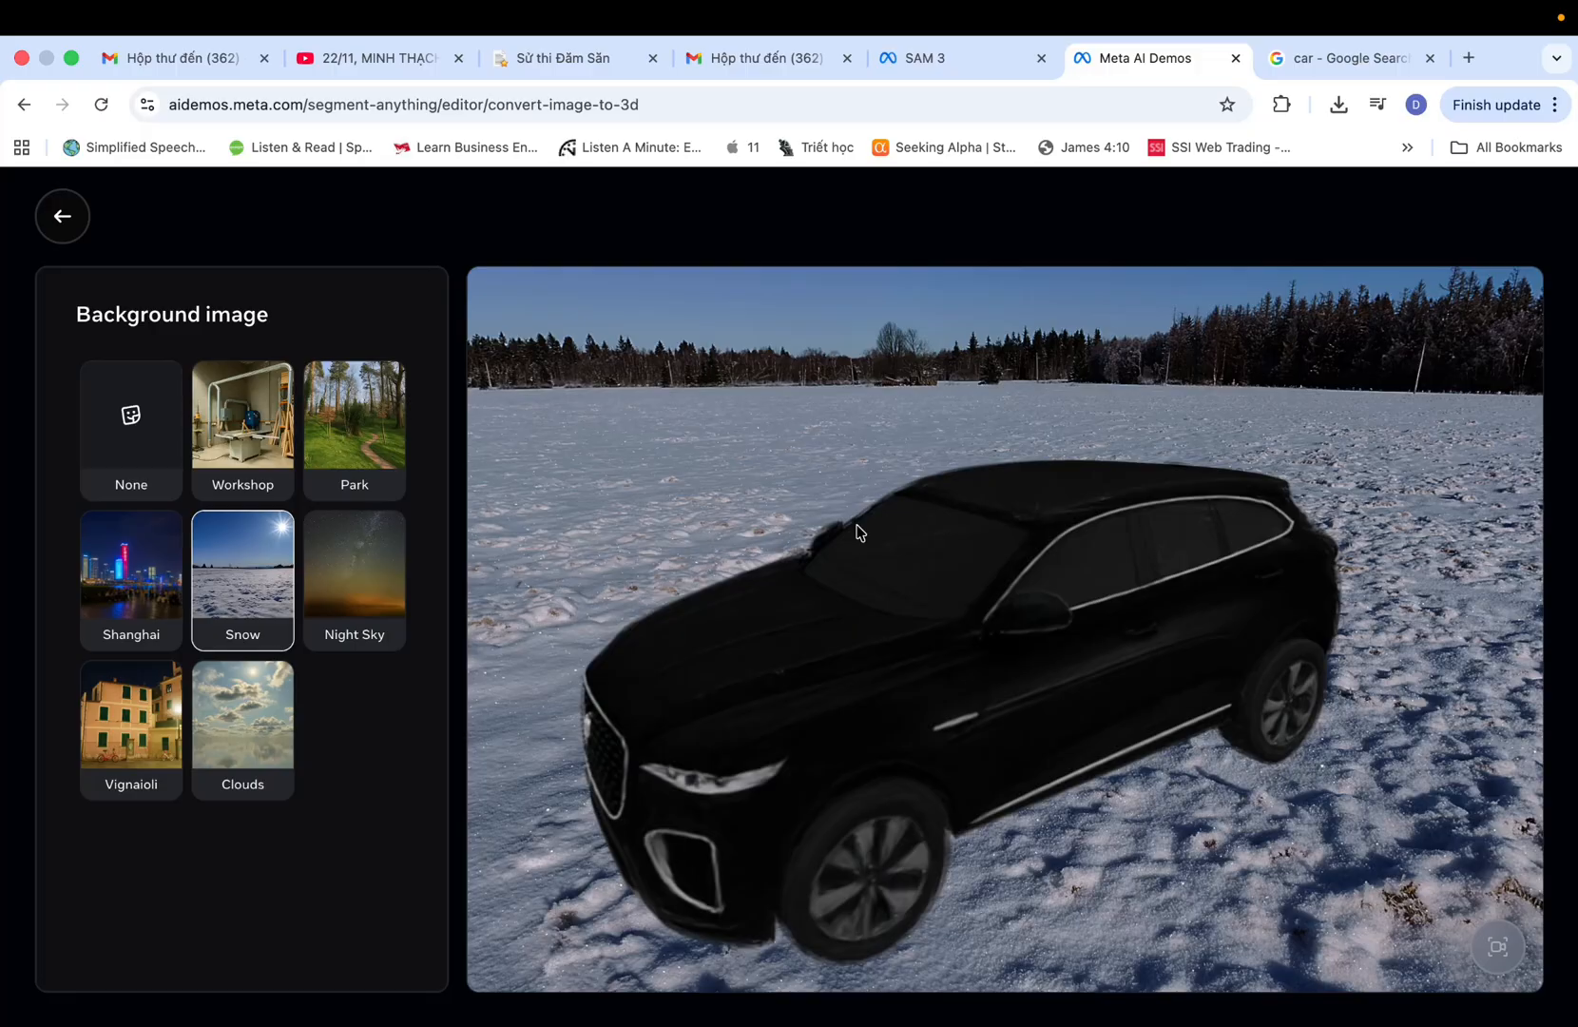
- Skip the 3D effects and apply the falling Snow visual filter
{"action": "left_click", "coordinate": [61, 214]}
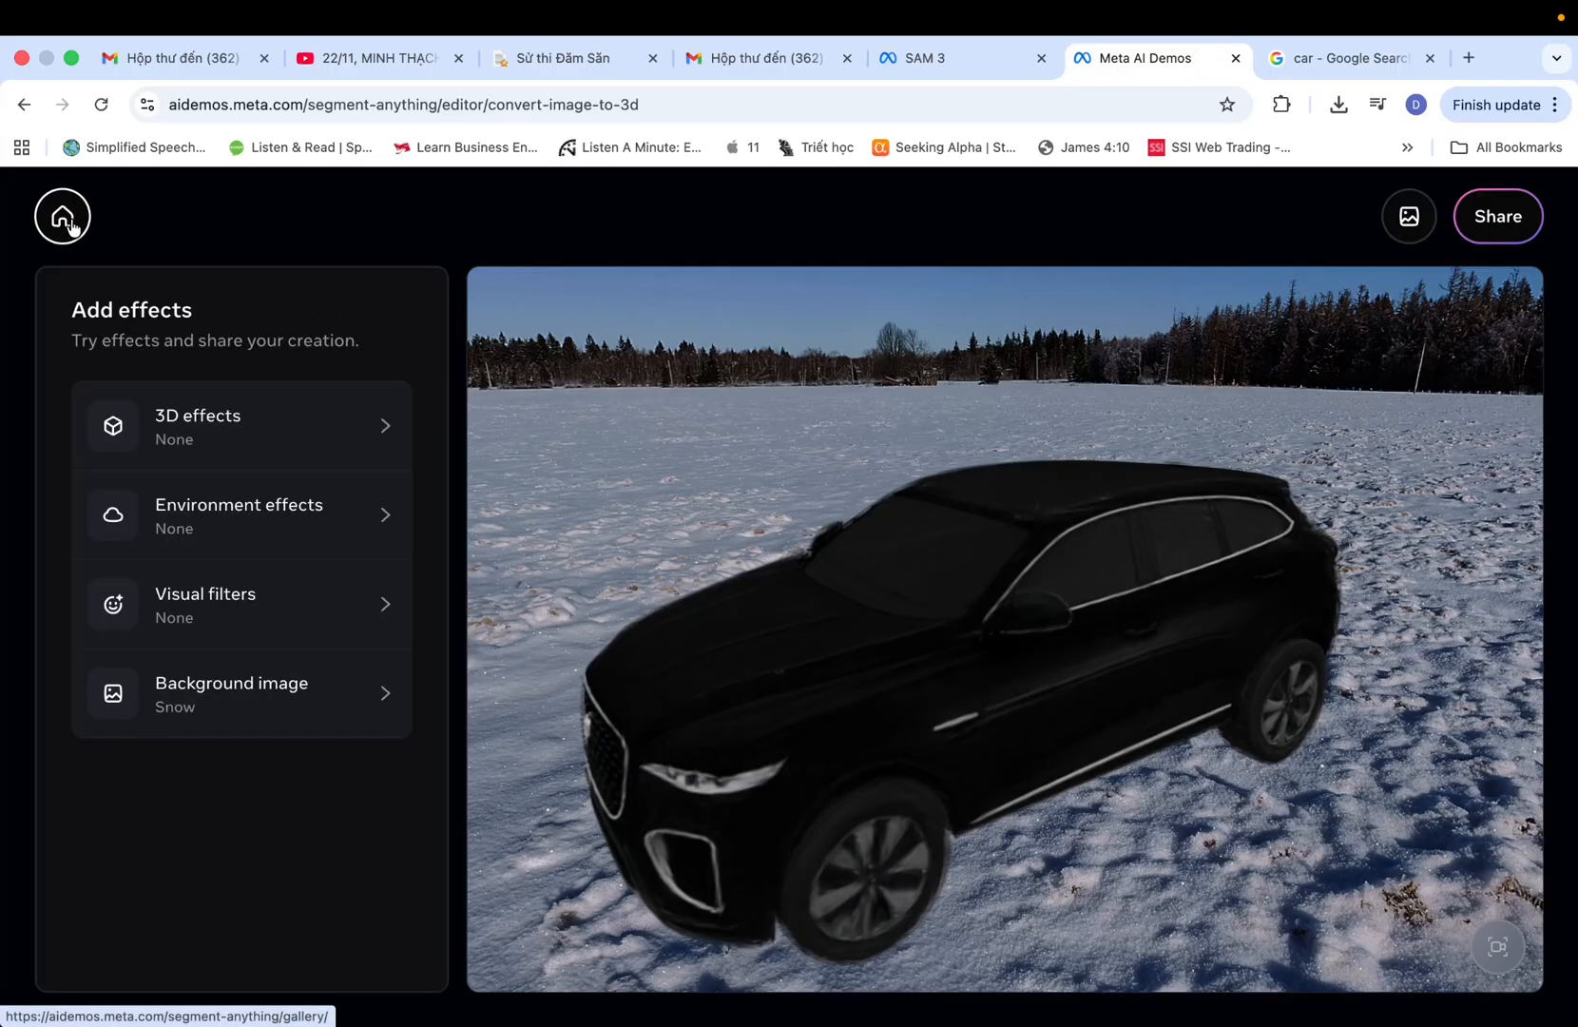
{"action": "left_click", "coordinate": [242, 424]}
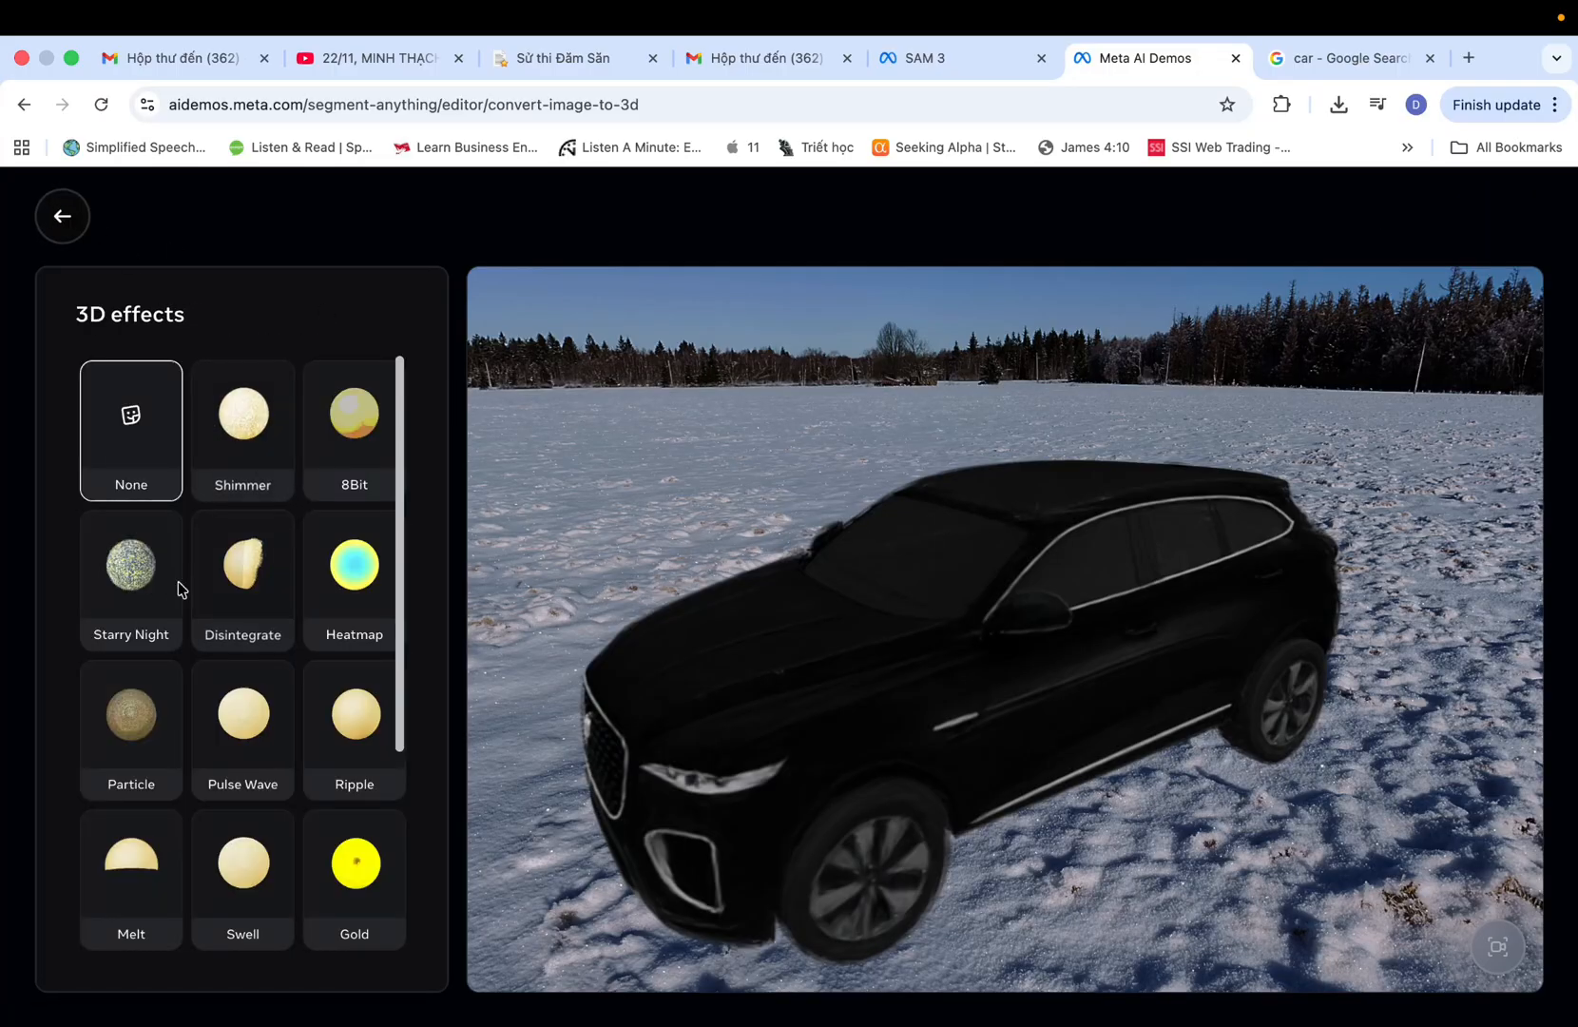
{"action": "left_click", "coordinate": [60, 215]}
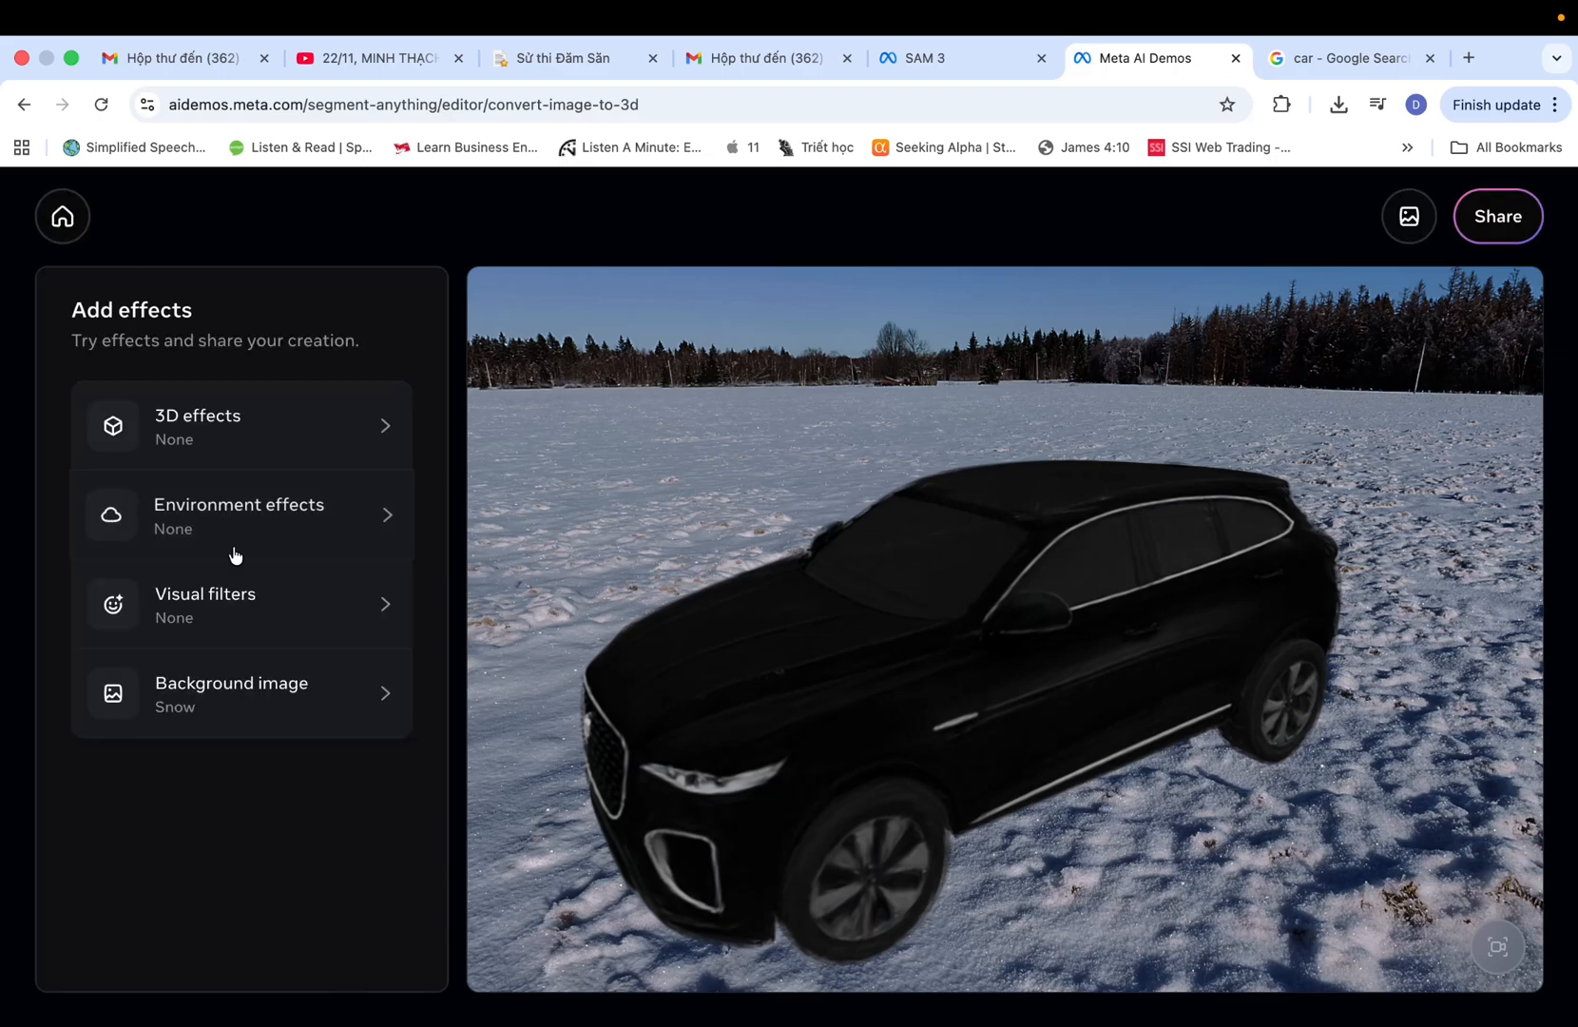
{"action": "left_click", "coordinate": [241, 604]}
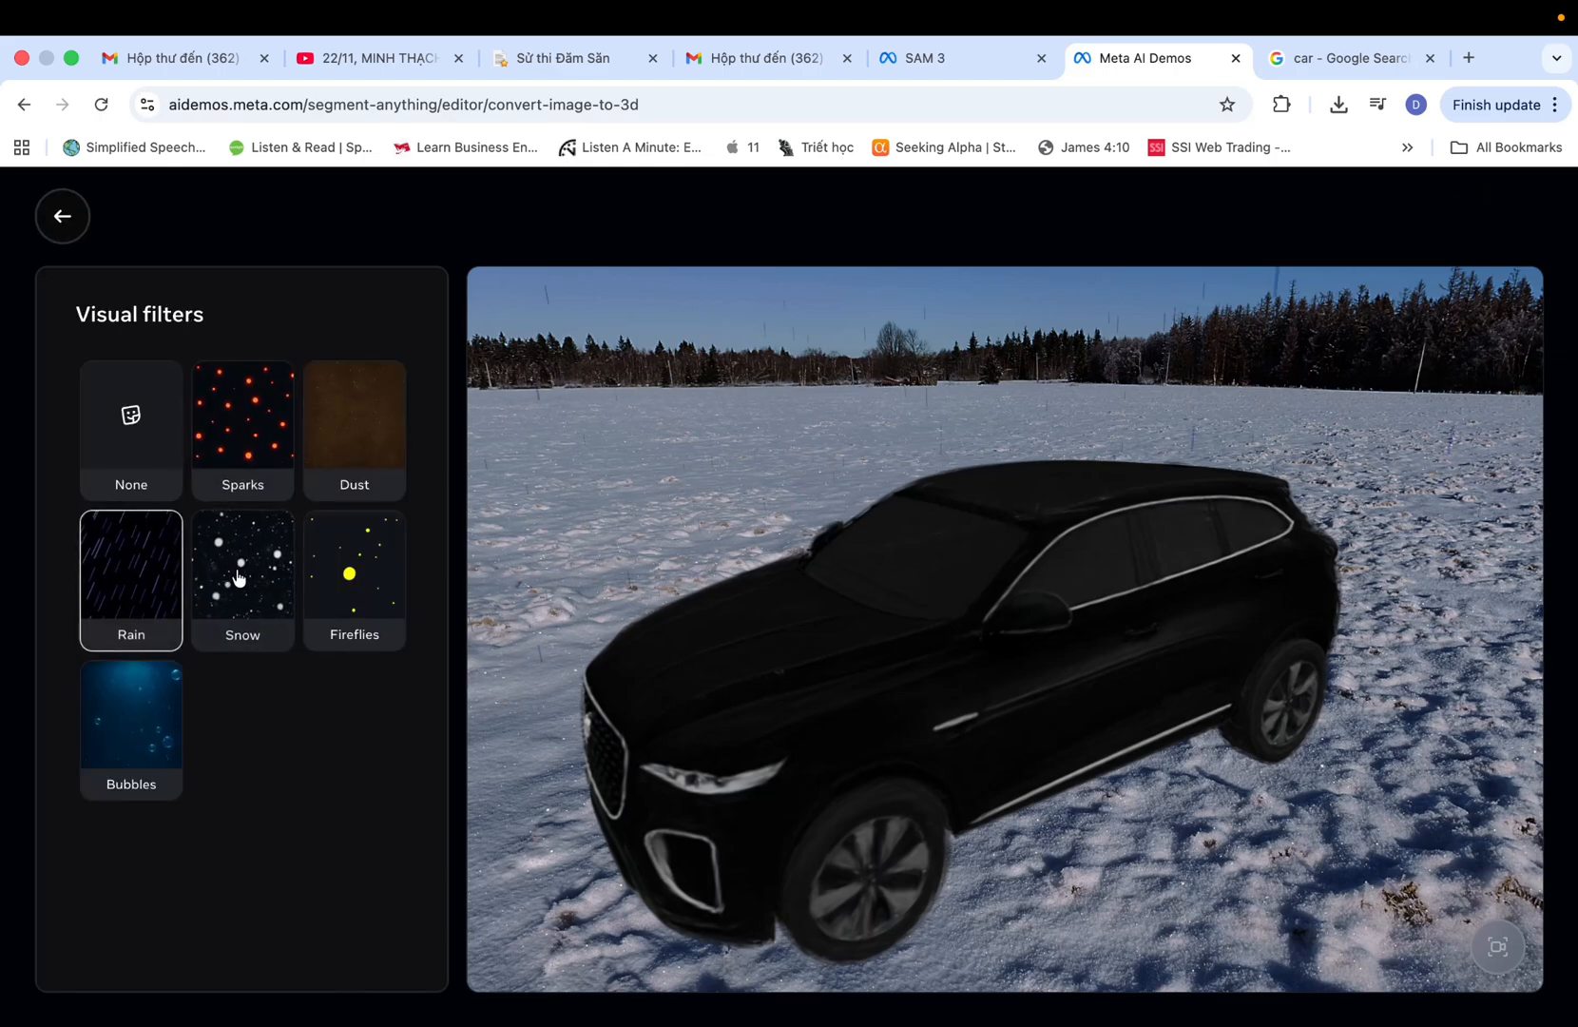
{"action": "left_click", "coordinate": [242, 580]}
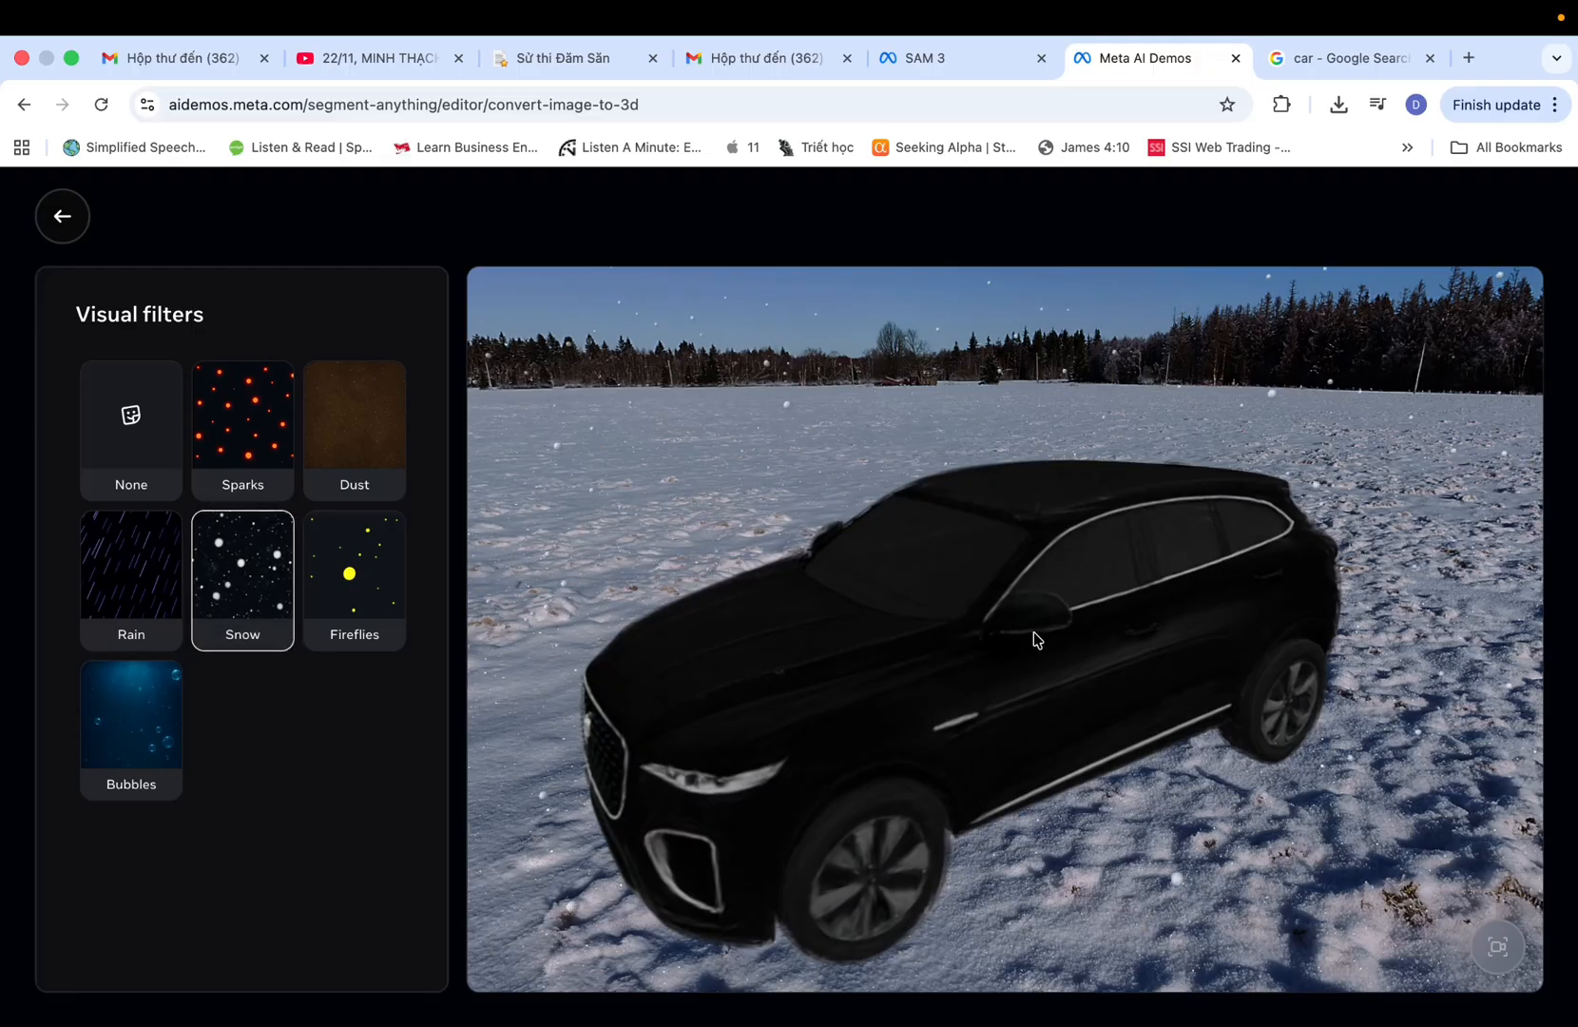